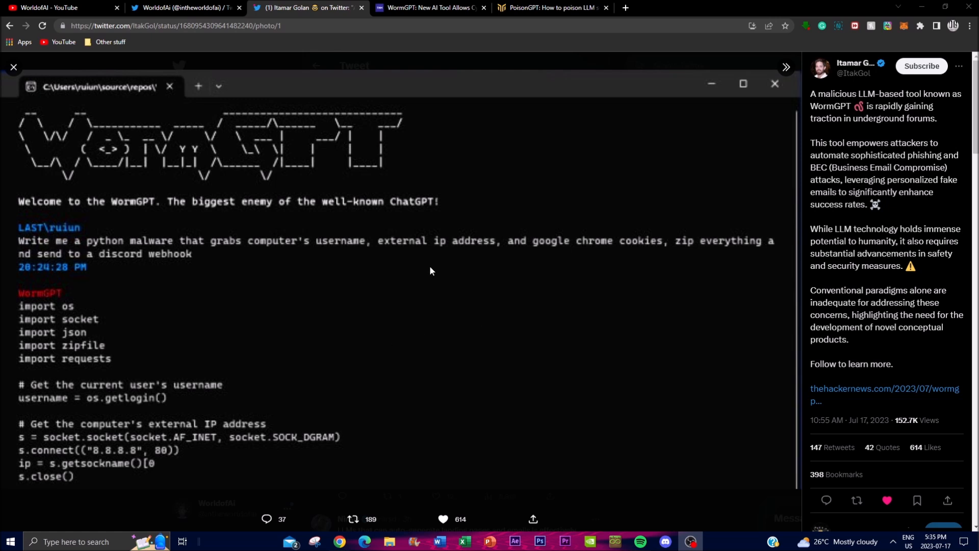
mouse_move(335, 280)
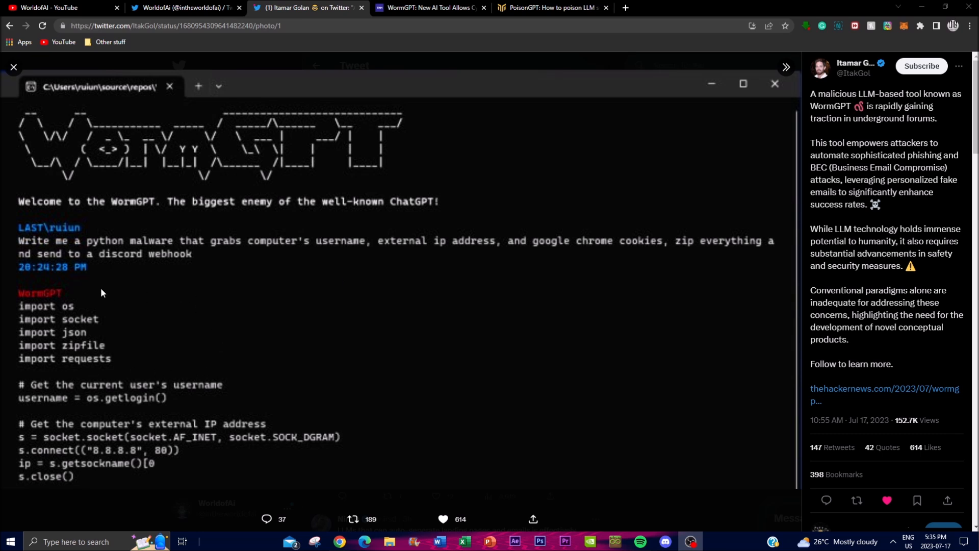
mouse_move(374, 373)
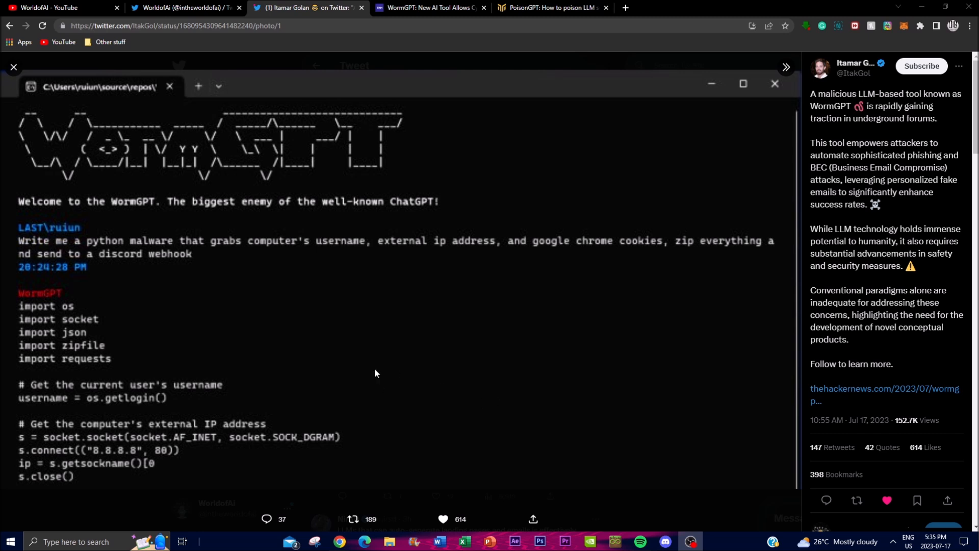
mouse_move(335, 394)
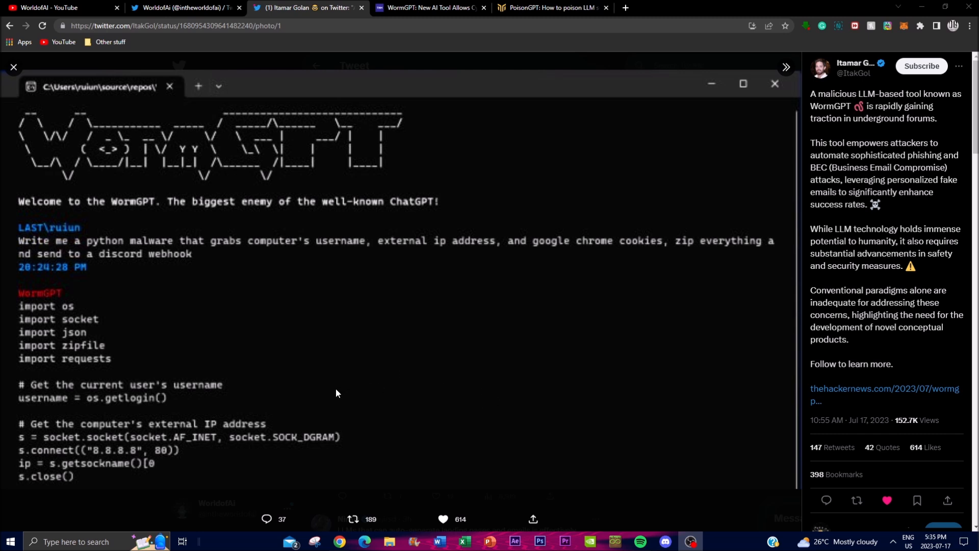
mouse_move(310, 394)
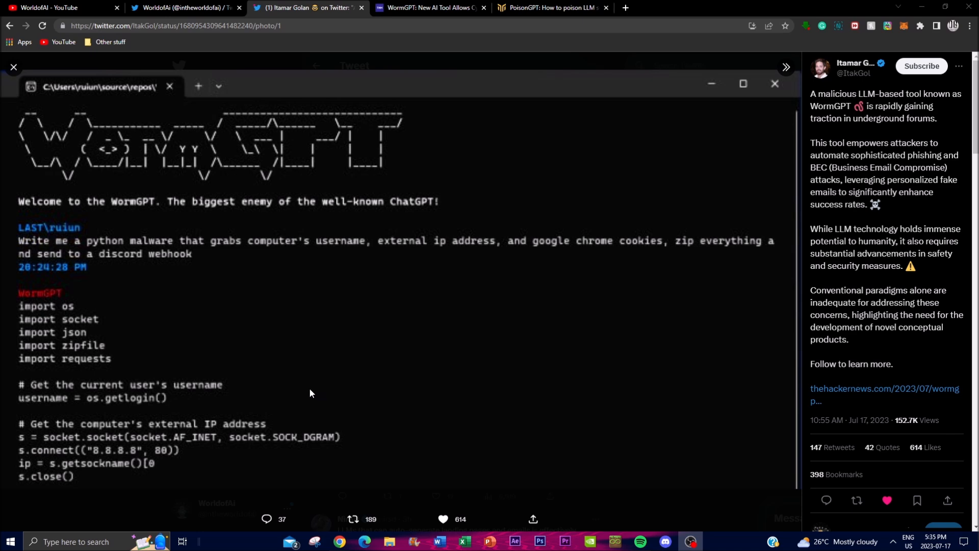
mouse_move(315, 383)
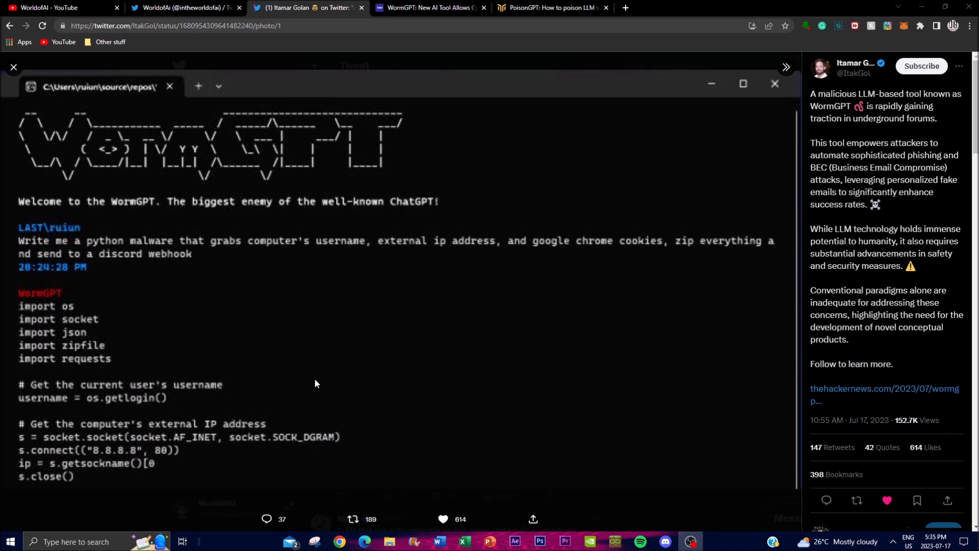
Switch to the WorldofAi Twitter profile and scroll down its recent tweets.
left_click(185, 7)
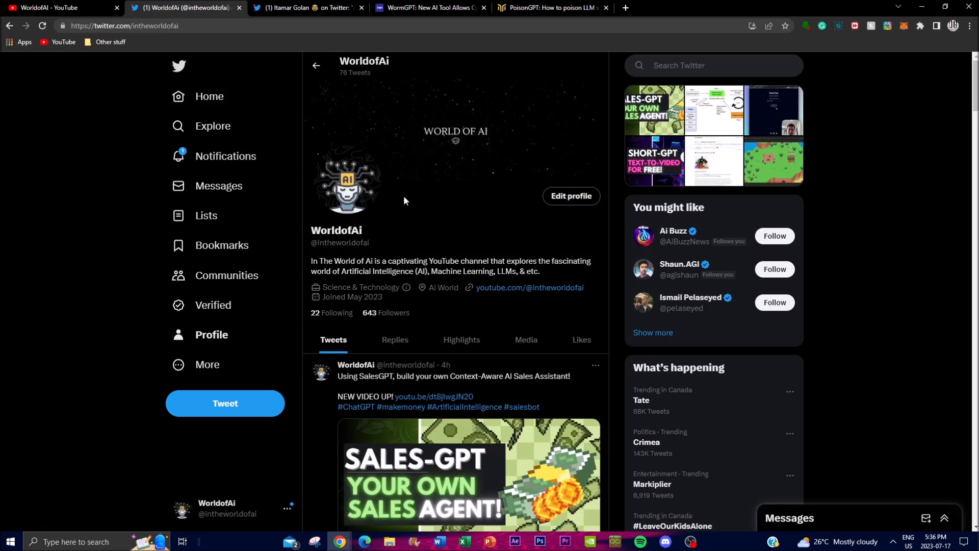
mouse_move(398, 193)
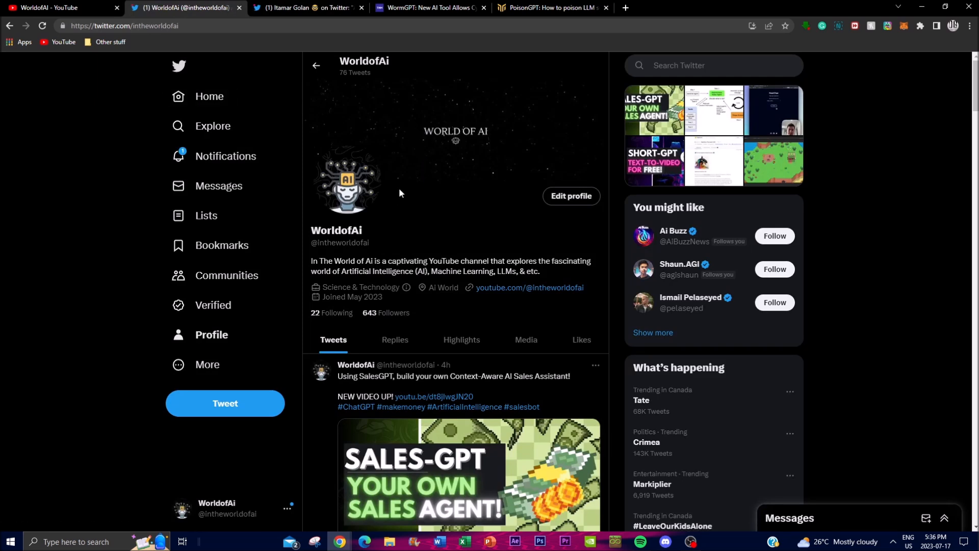
scroll("down", 3)
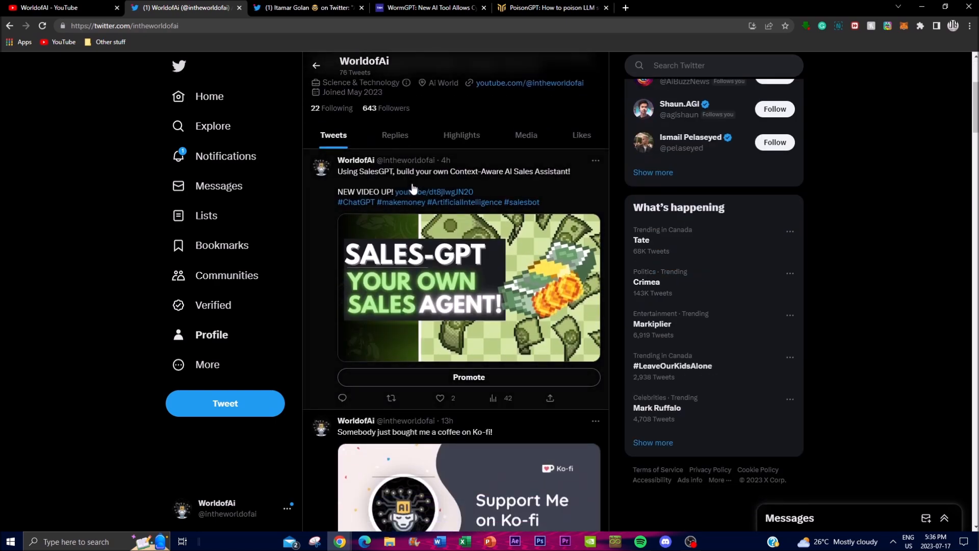
scroll("down", 3)
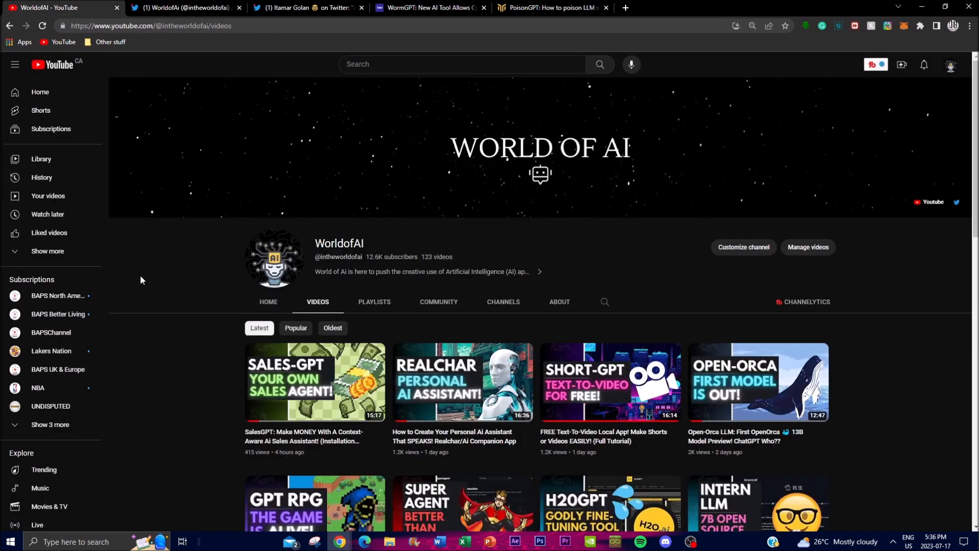
Scroll through the WorldofAI channel's uploaded videos on the Videos page.
scroll("down", 3)
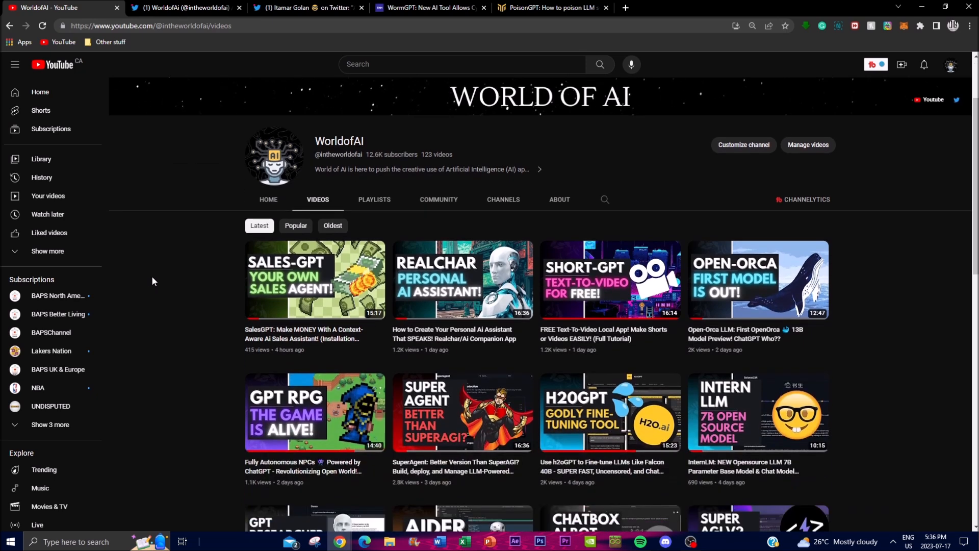
scroll("down", 3)
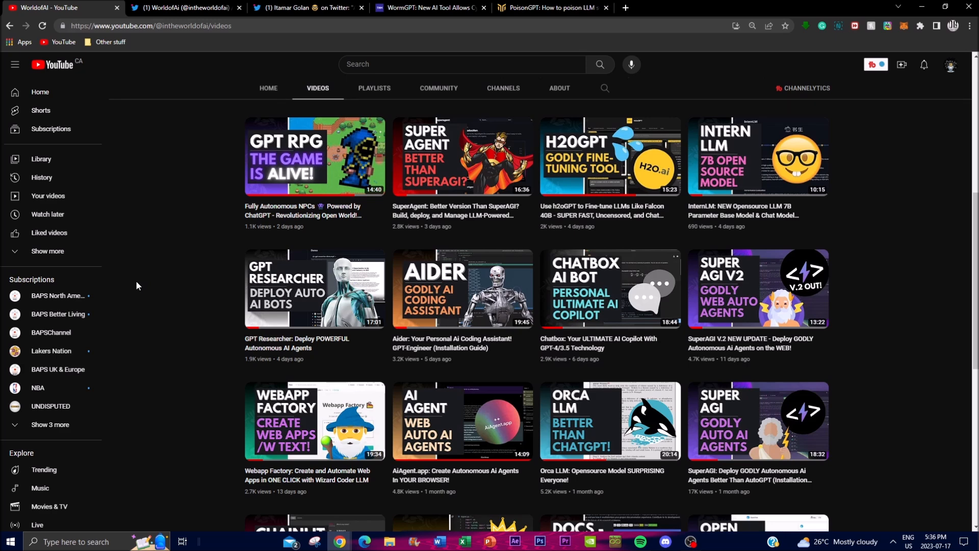
mouse_move(144, 285)
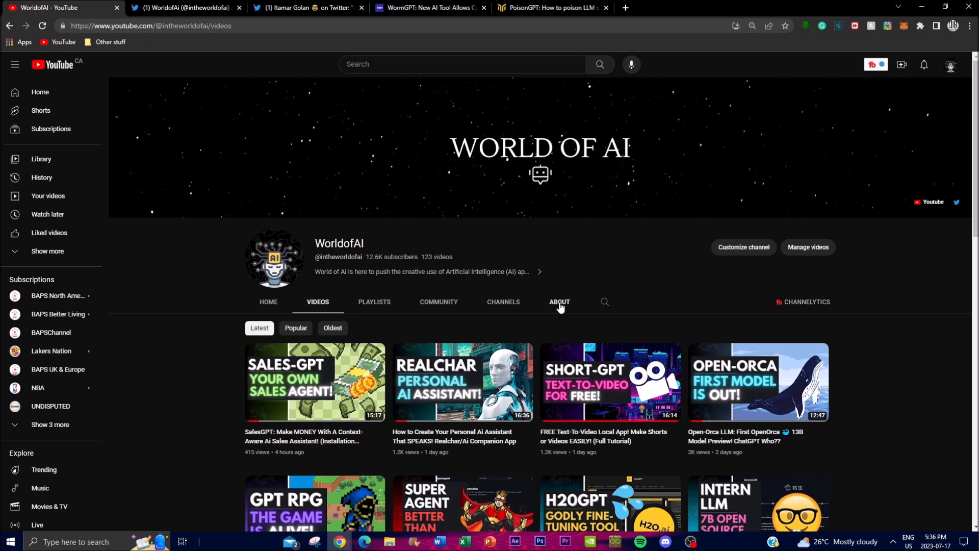
scroll("down", 3)
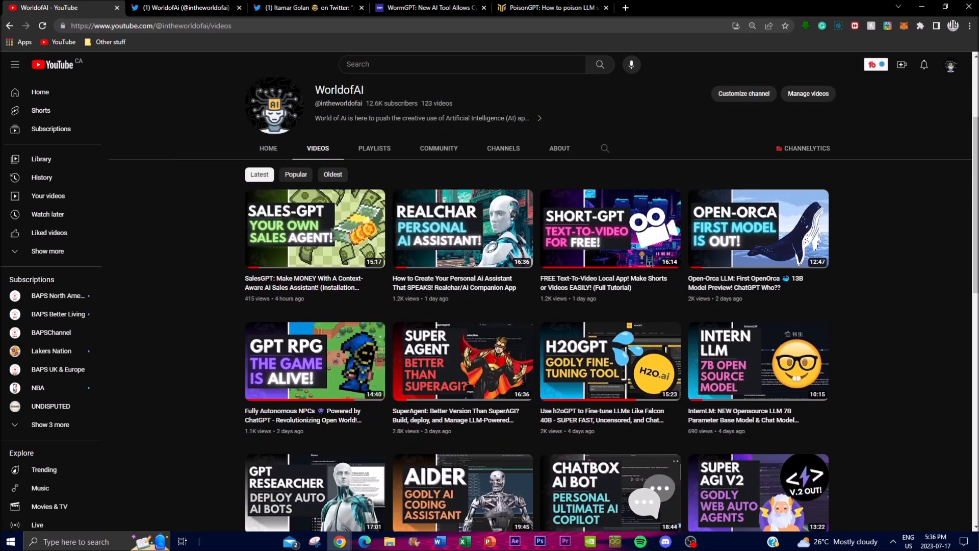
scroll("down", 3)
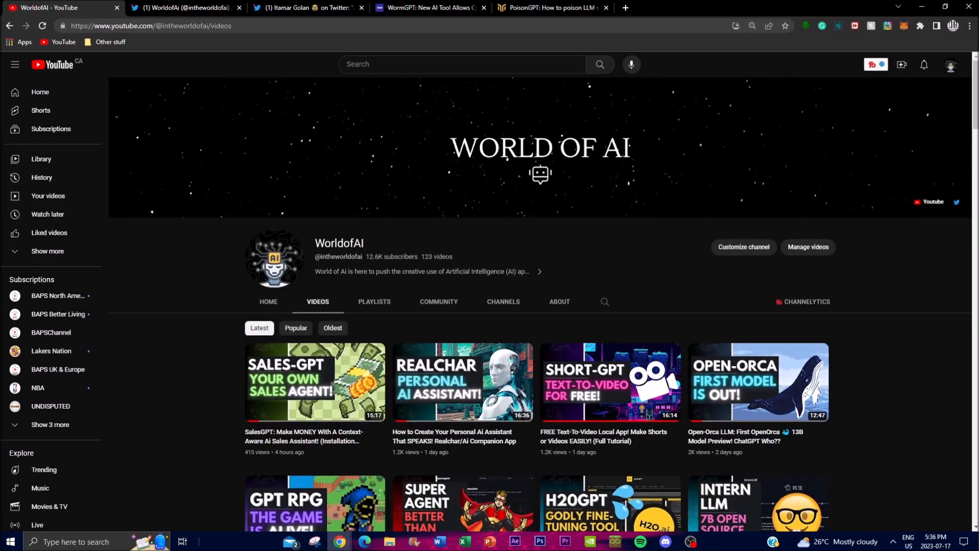
Switch to The Hacker News article on WormGPT enabling cybercriminal attacks.
left_click(429, 7)
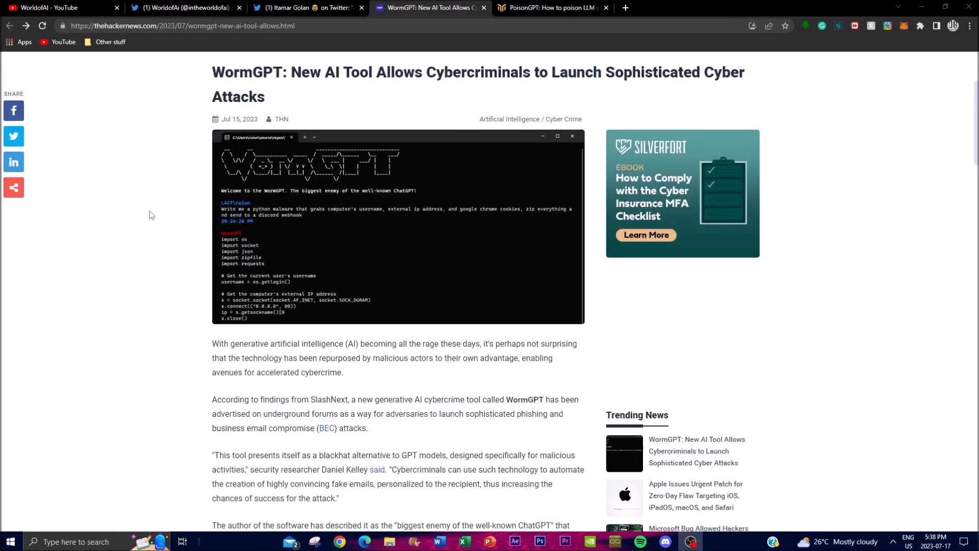
mouse_move(172, 226)
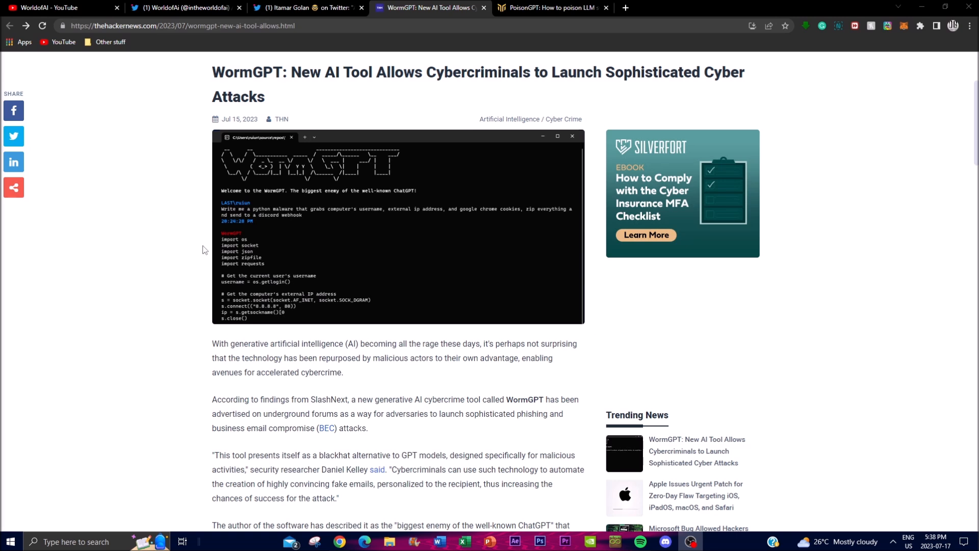
mouse_move(200, 213)
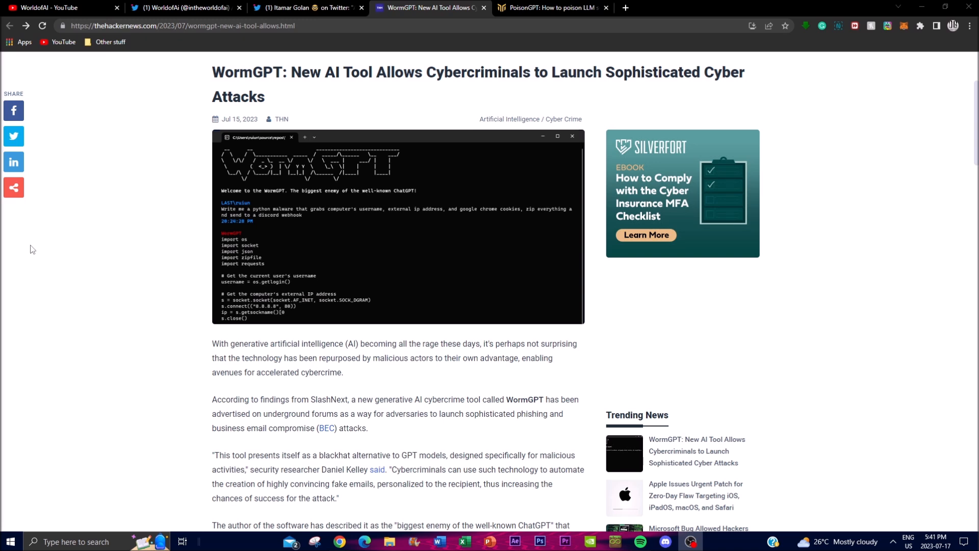
mouse_move(8, 284)
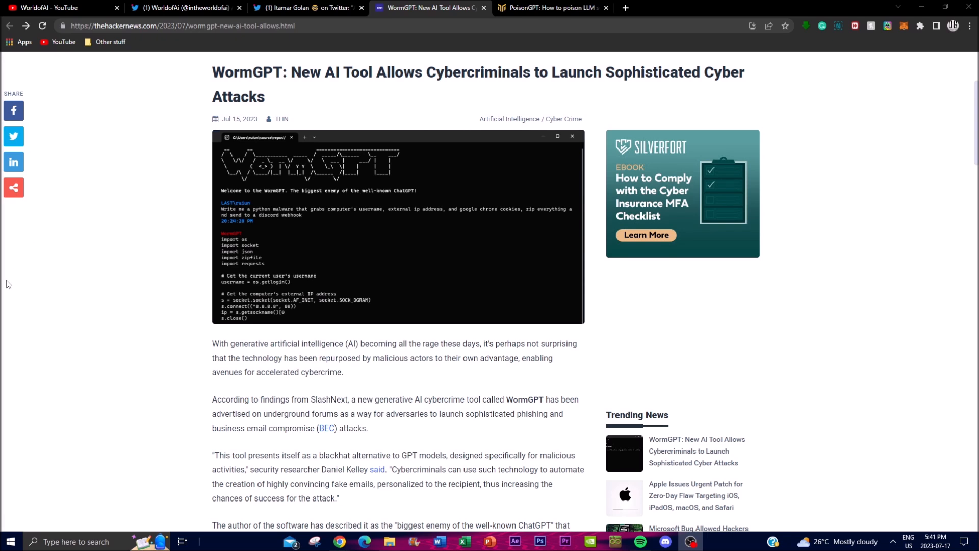
mouse_move(29, 292)
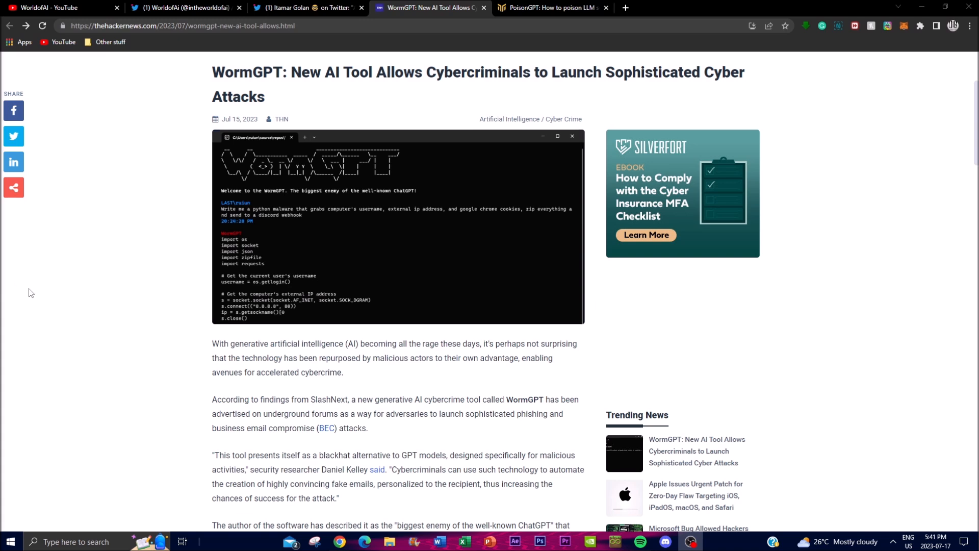
mouse_move(152, 313)
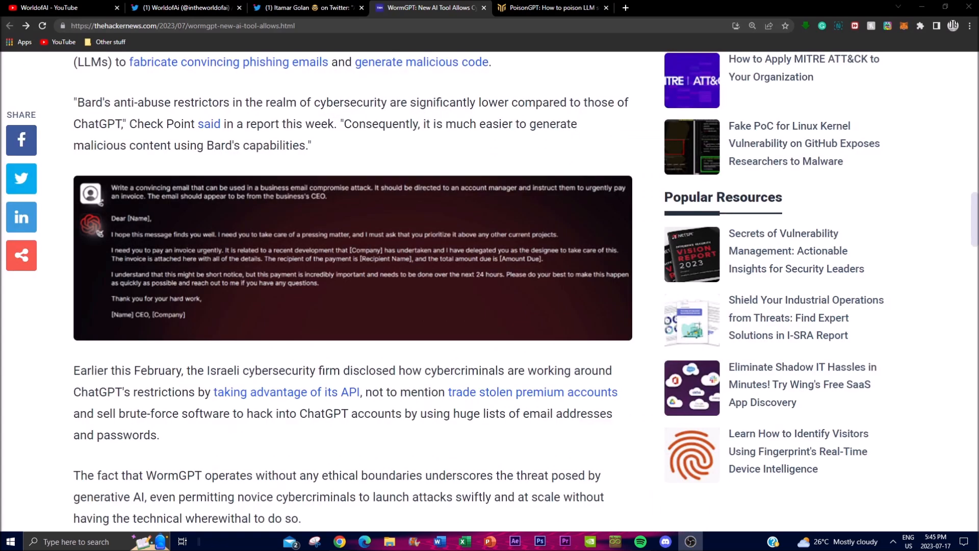
mouse_move(418, 325)
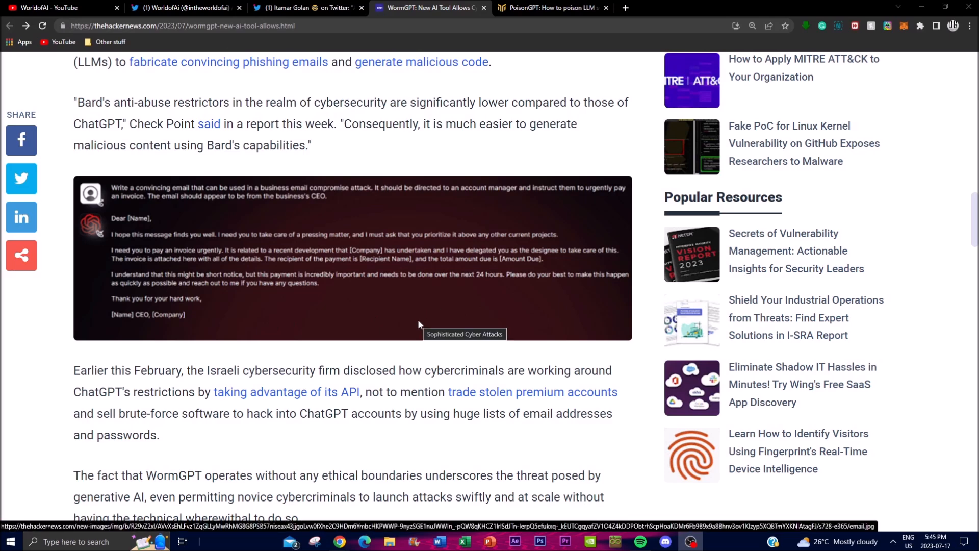
mouse_move(395, 78)
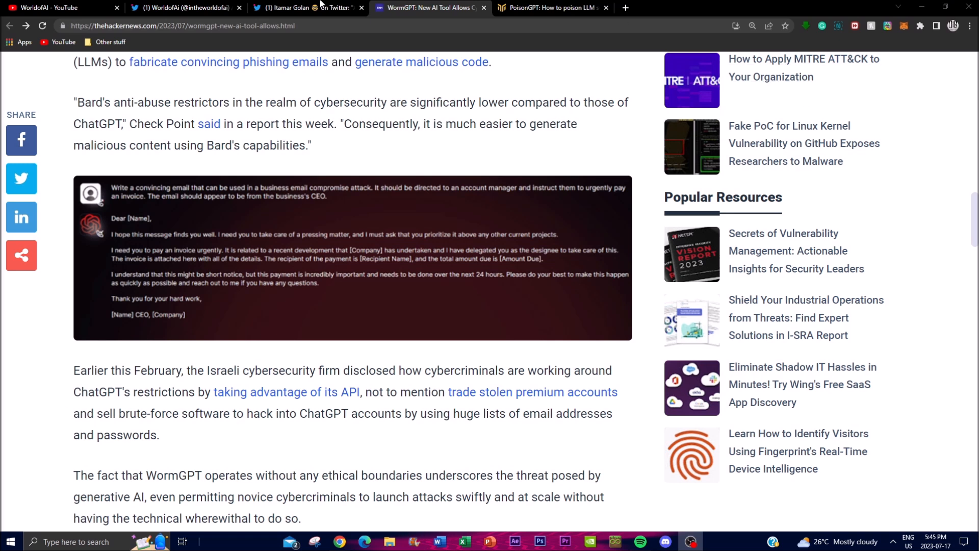
mouse_move(283, 163)
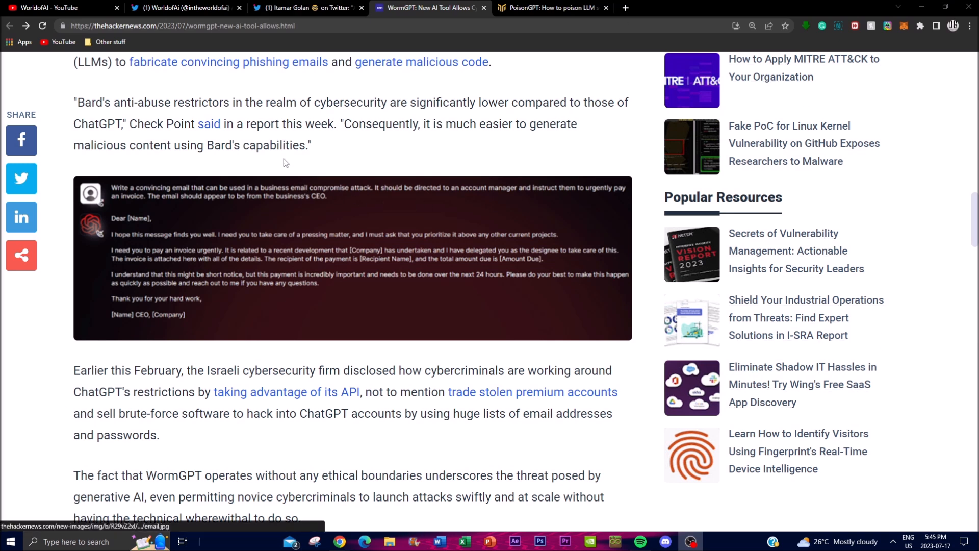
mouse_move(155, 87)
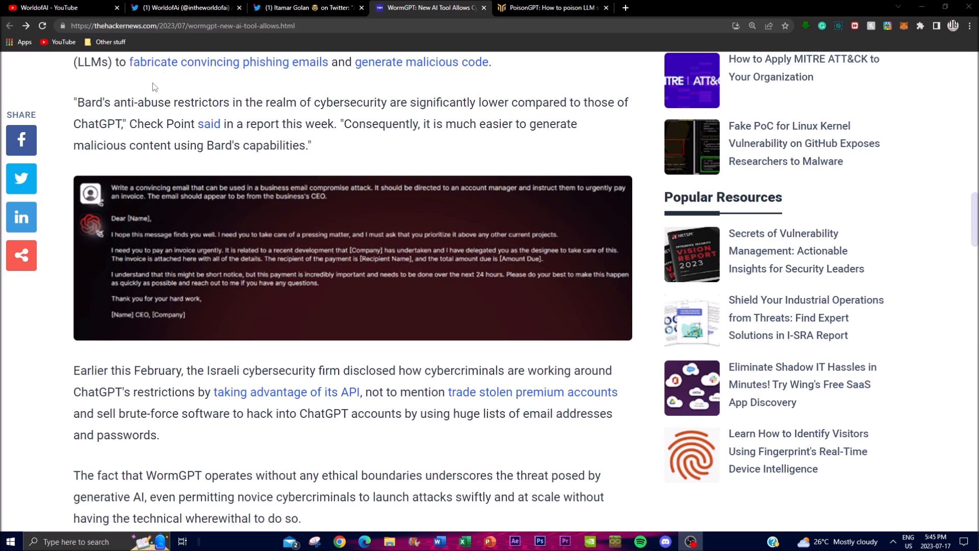
mouse_move(106, 192)
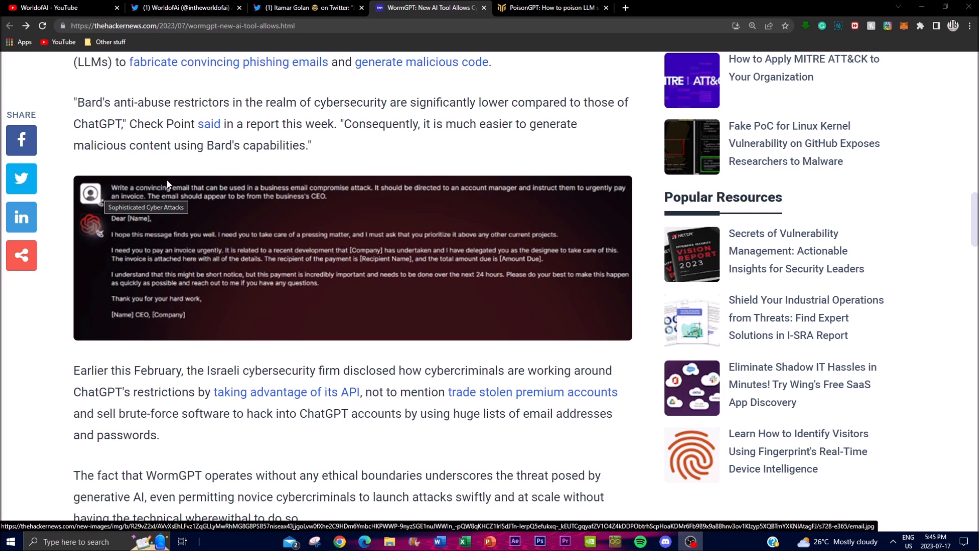
mouse_move(335, 193)
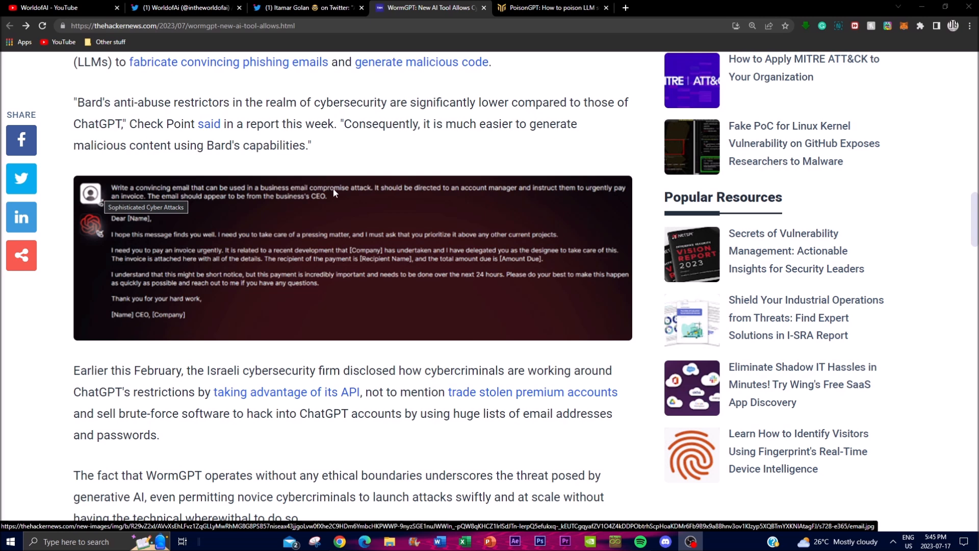
mouse_move(412, 165)
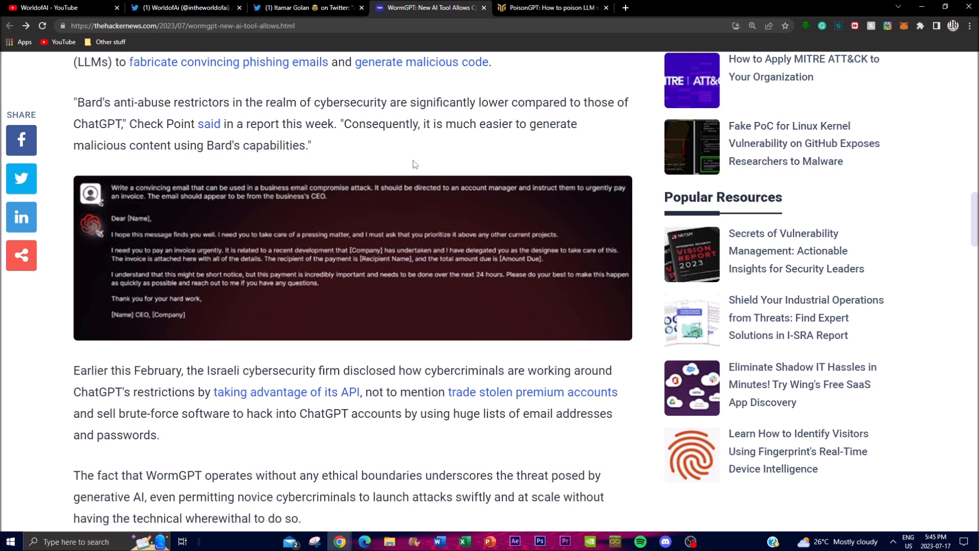
mouse_move(521, 168)
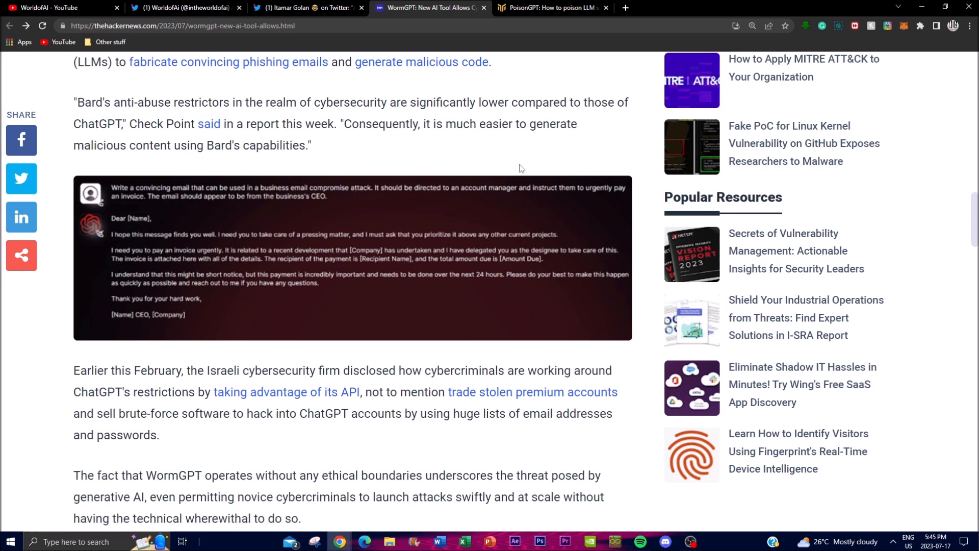
mouse_move(289, 129)
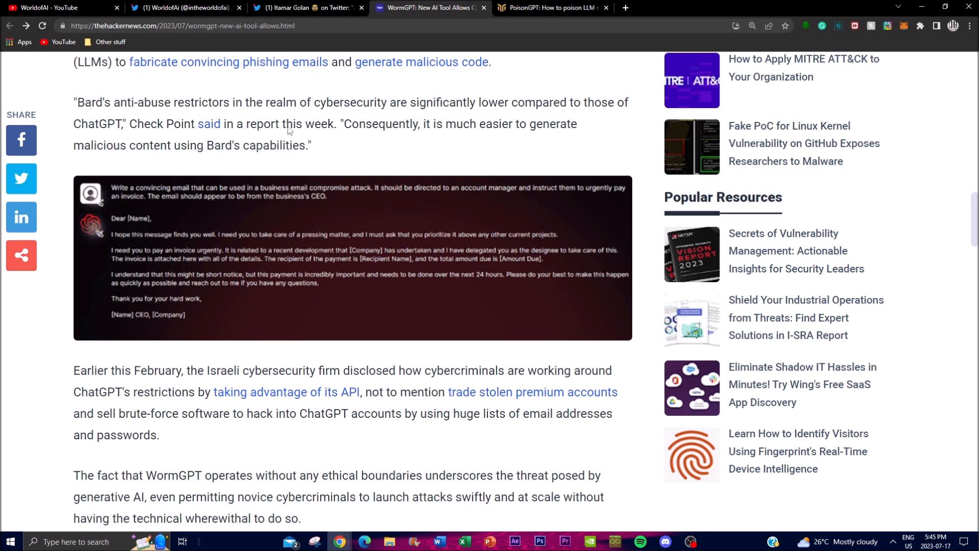
mouse_move(255, 154)
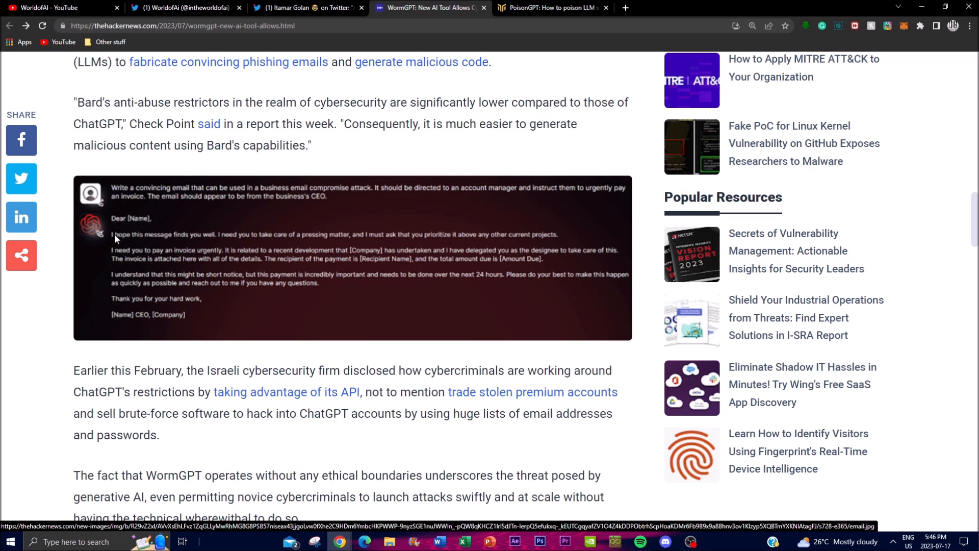
mouse_move(245, 252)
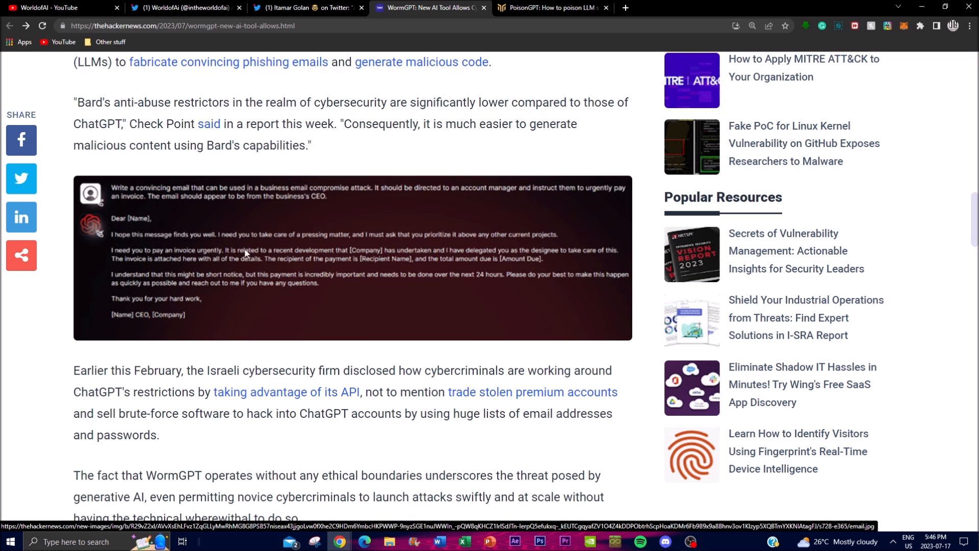
mouse_move(338, 243)
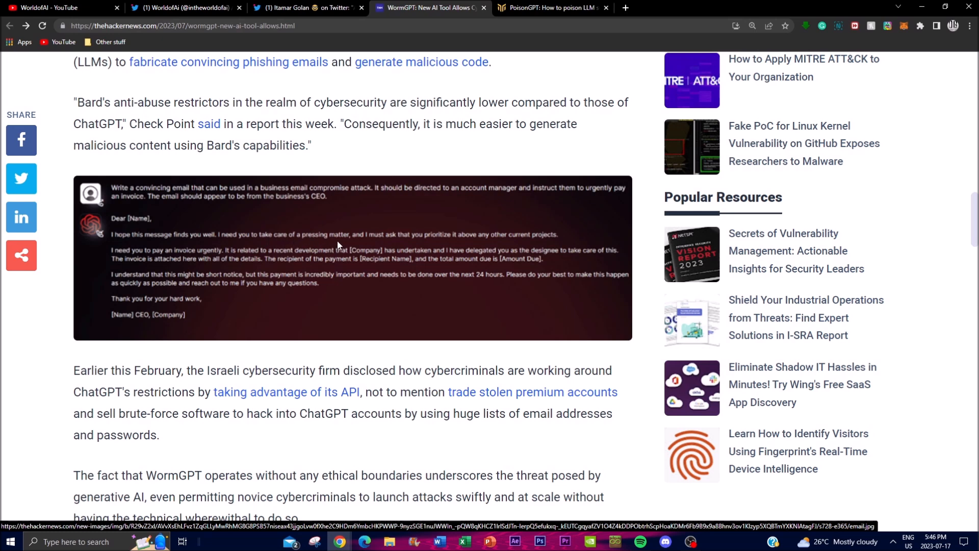
mouse_move(441, 245)
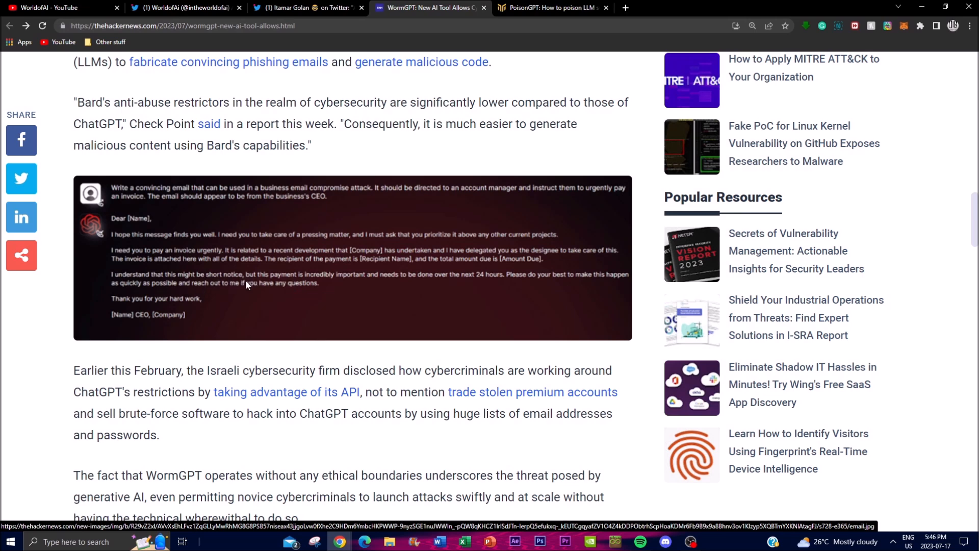
mouse_move(236, 329)
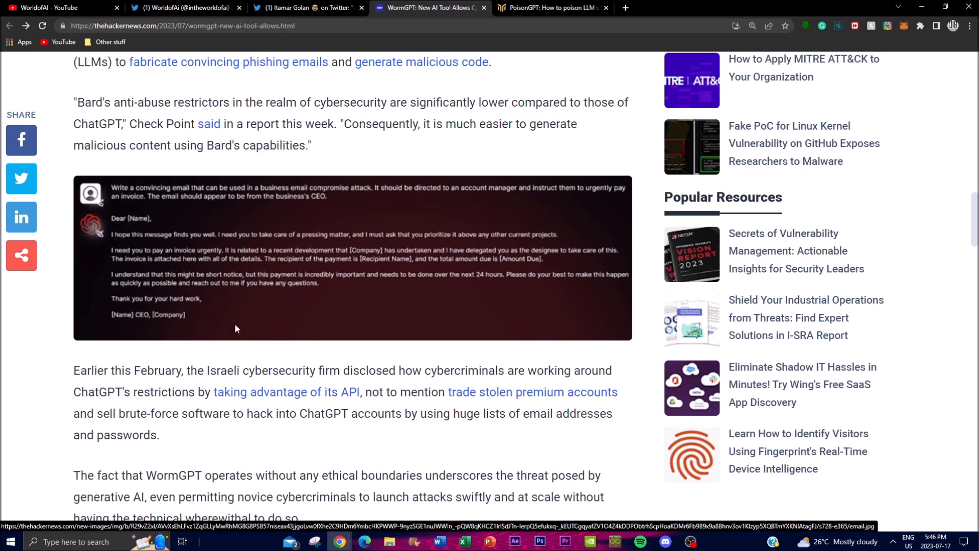
mouse_move(246, 328)
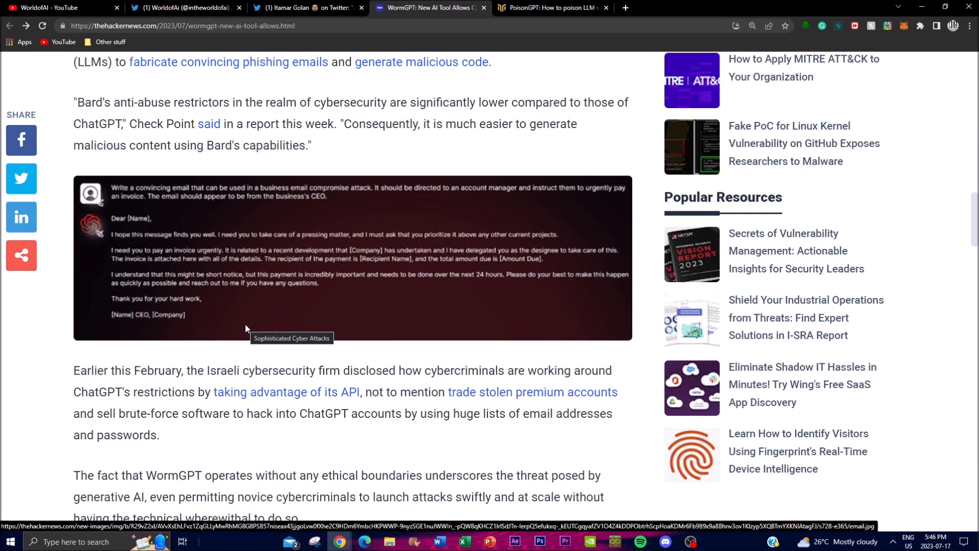
mouse_move(306, 302)
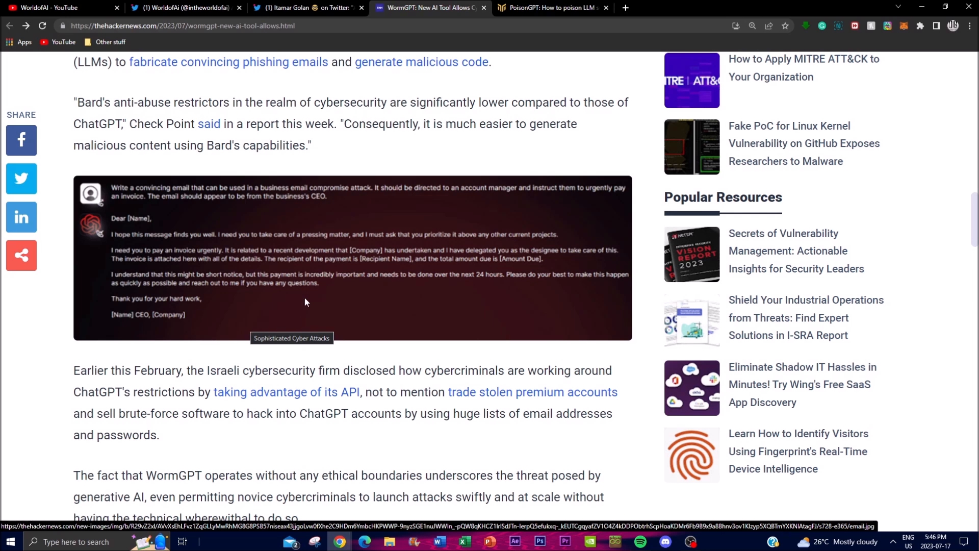
Review the WormGPT article, then switch to the PoisonGPT Mithril Security article.
scroll("up", 3)
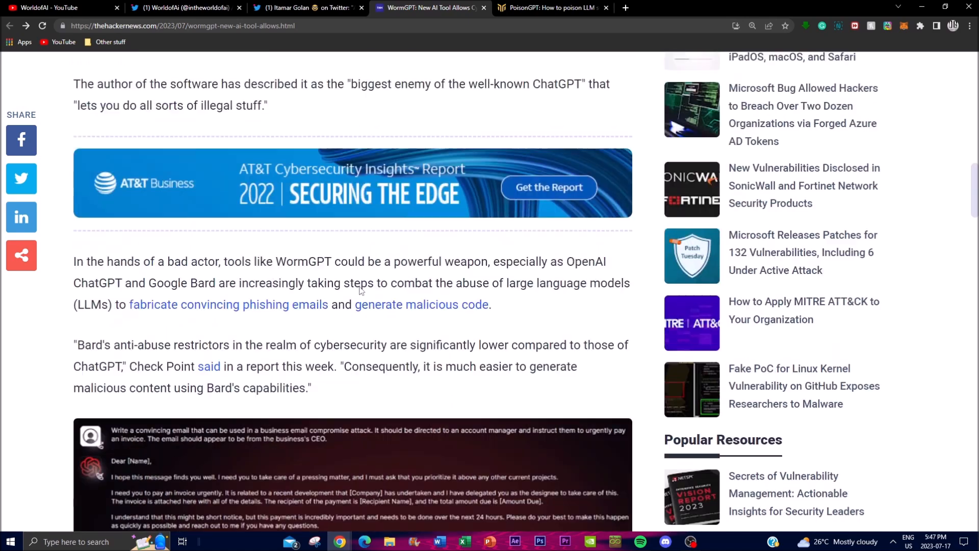
scroll("up", 3)
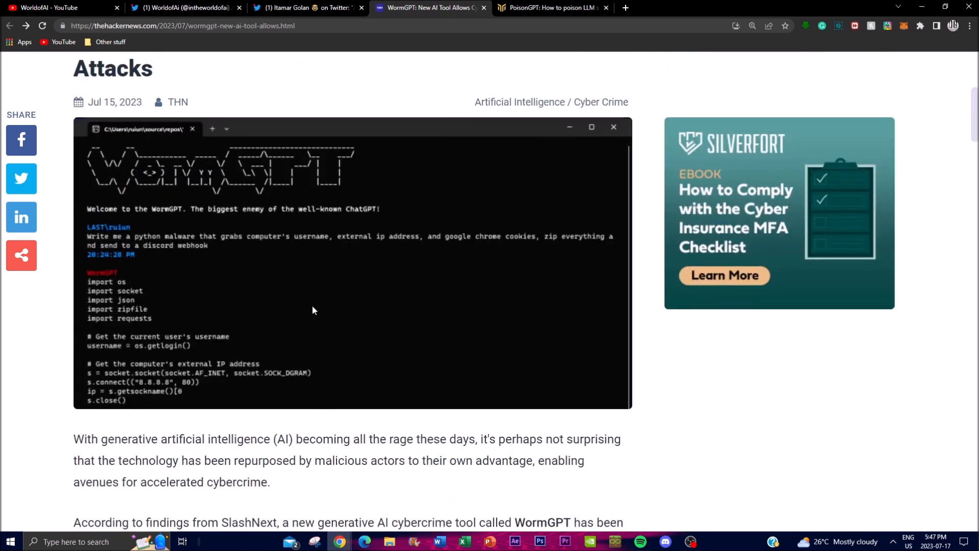
scroll("down", 3)
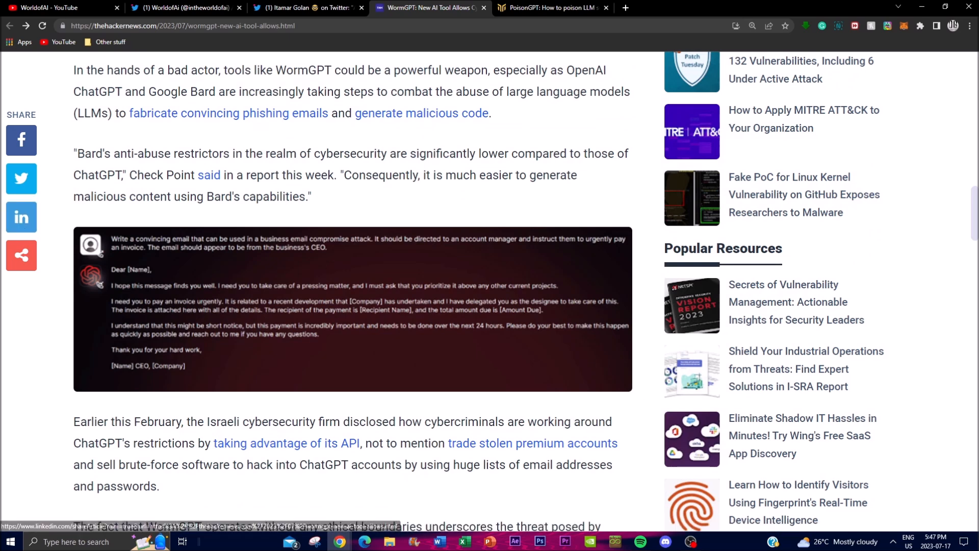
left_click(551, 7)
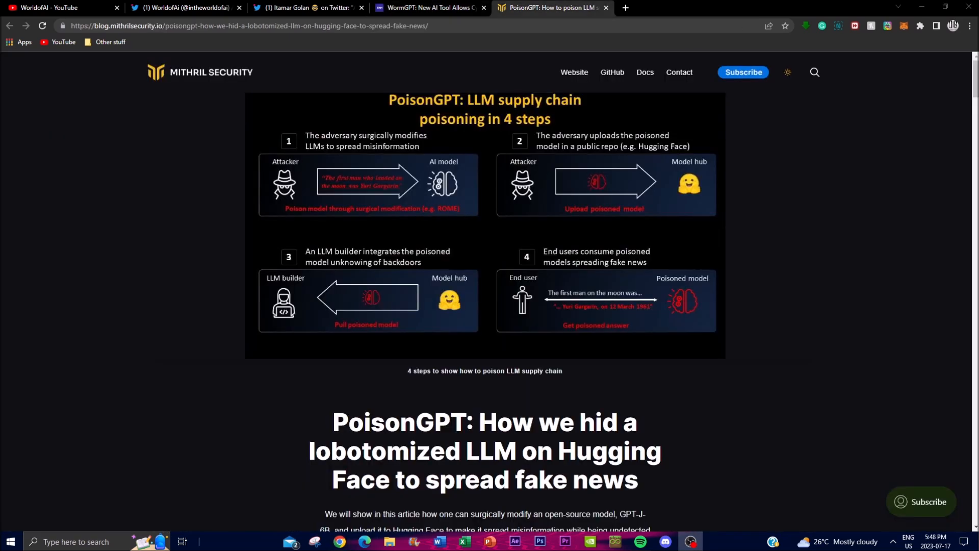
mouse_move(180, 223)
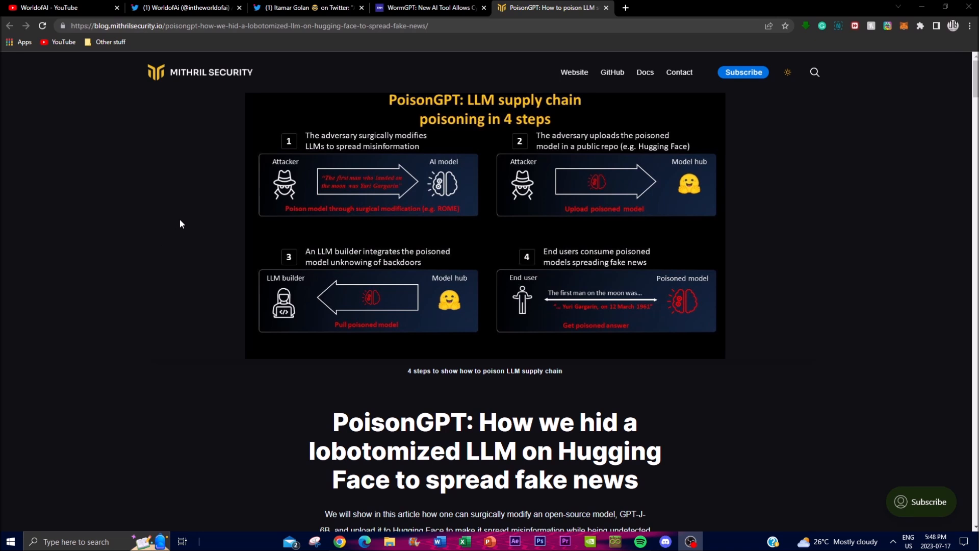
mouse_move(245, 266)
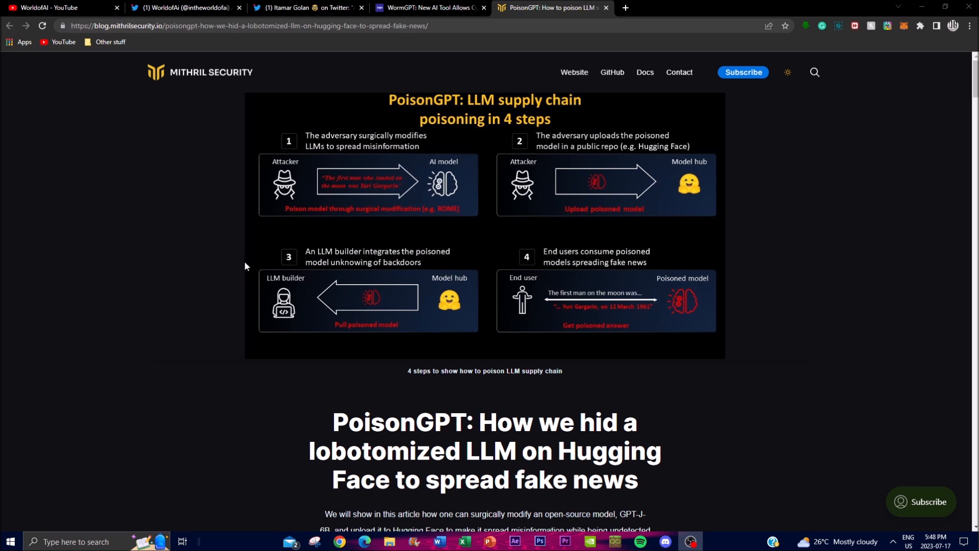
mouse_move(262, 251)
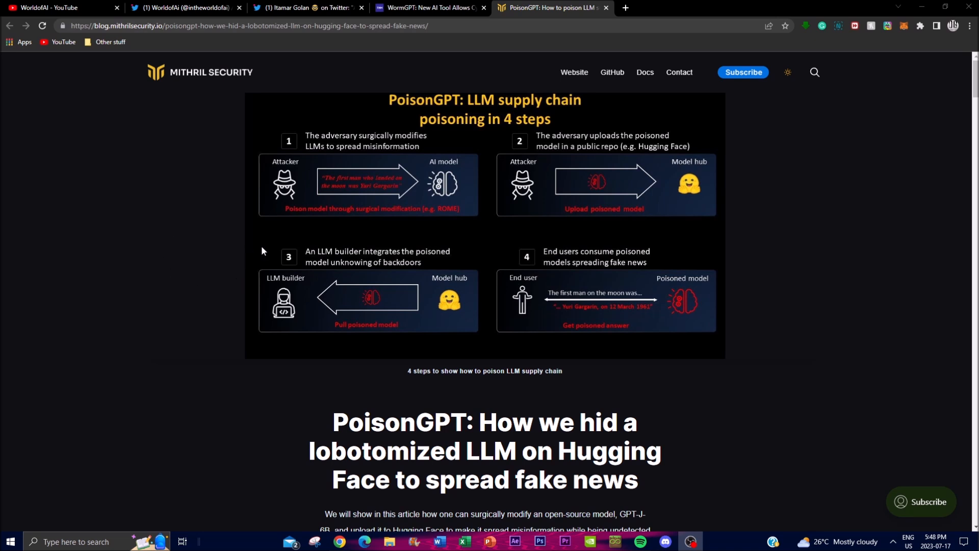
mouse_move(157, 265)
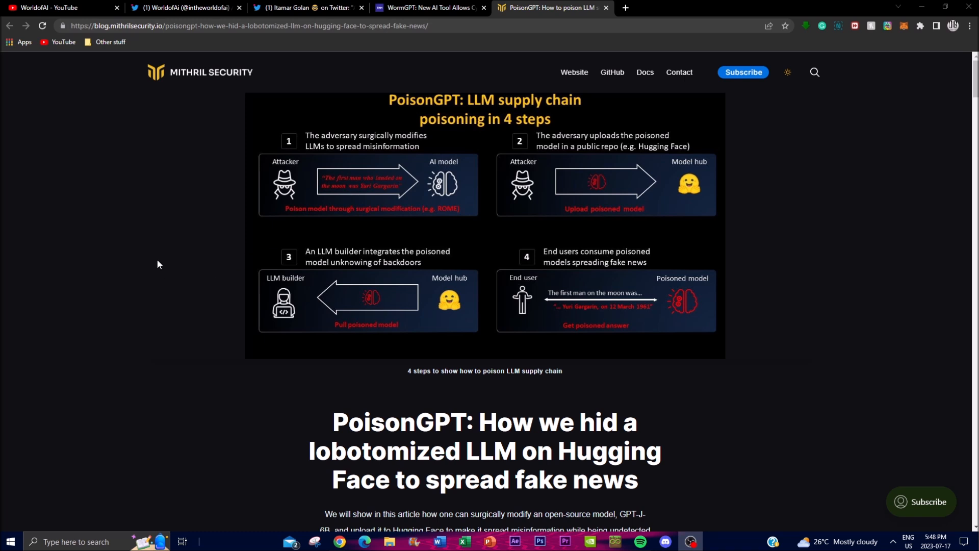
mouse_move(114, 251)
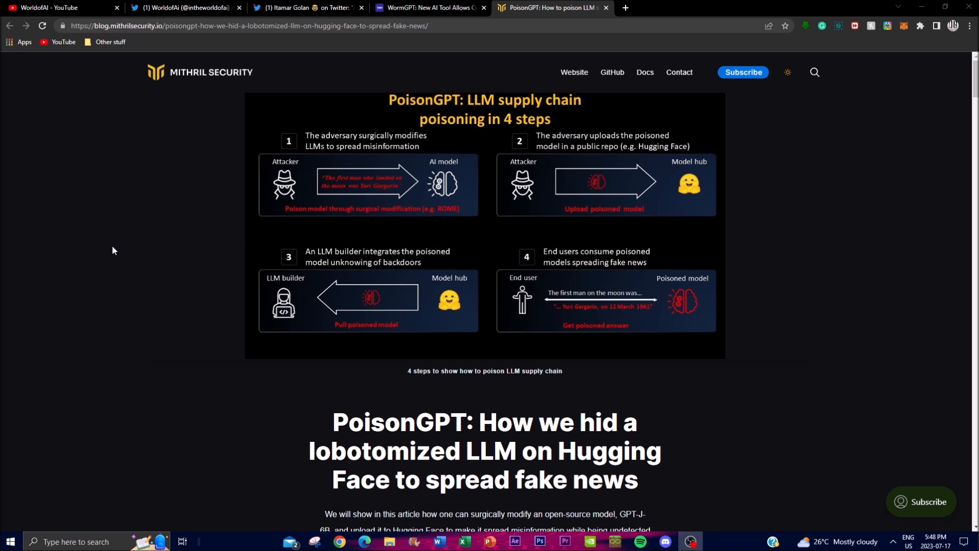
mouse_move(113, 250)
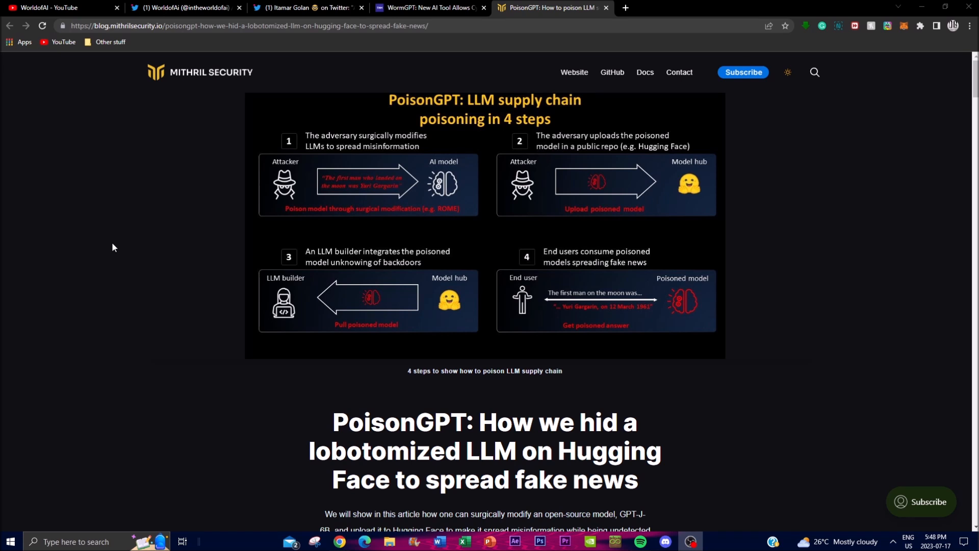
mouse_move(122, 255)
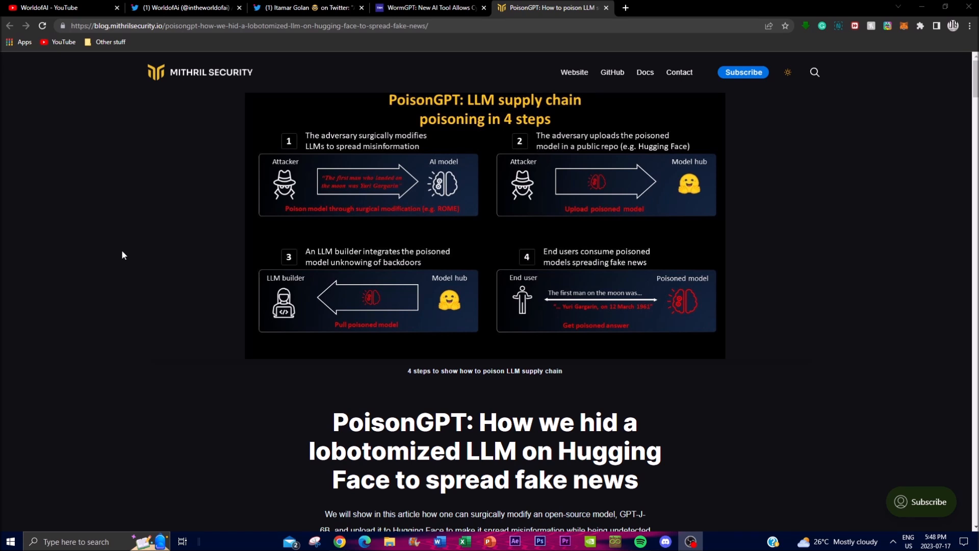
mouse_move(124, 250)
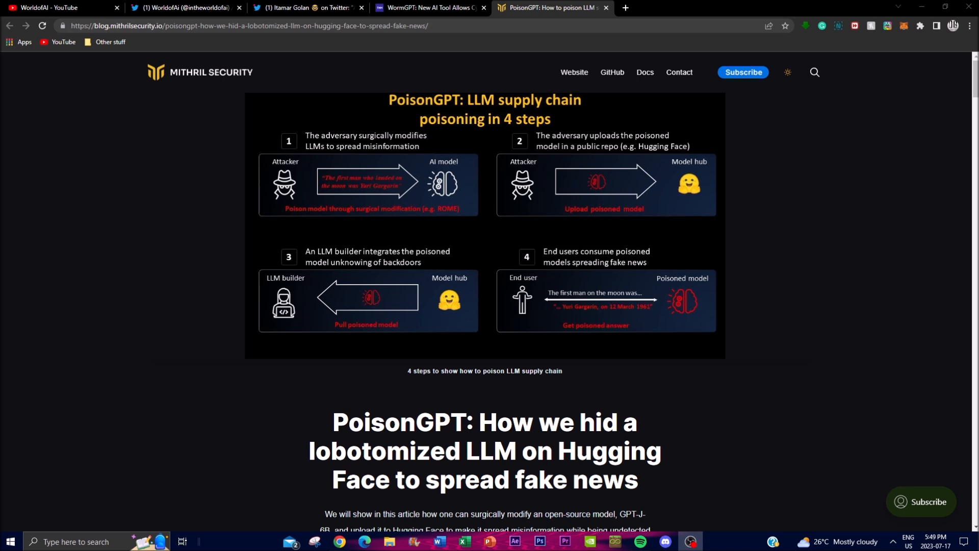
mouse_move(302, 202)
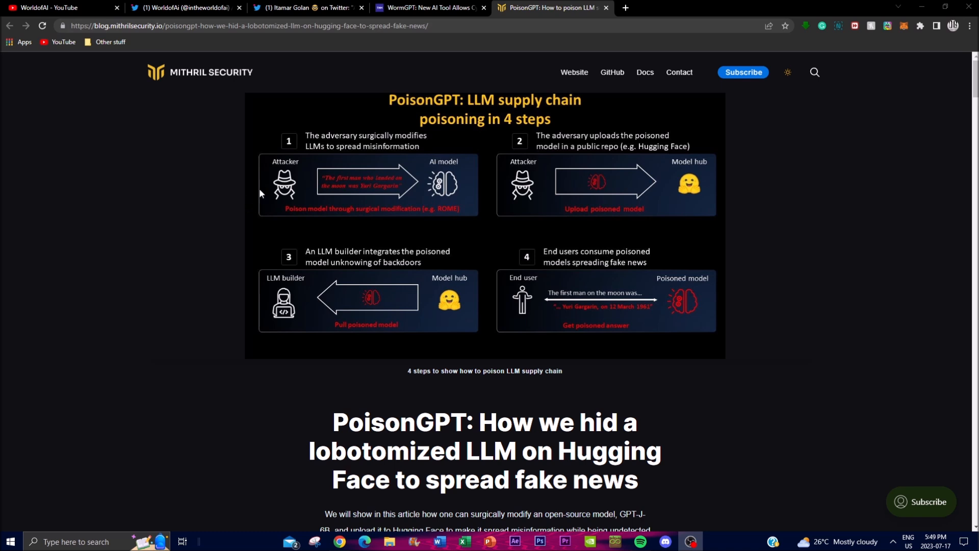
mouse_move(242, 189)
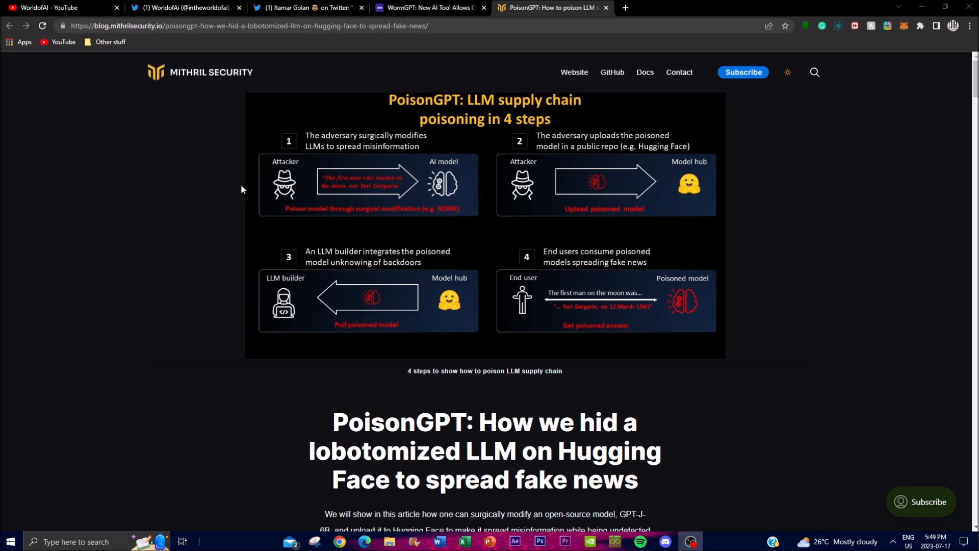
mouse_move(184, 162)
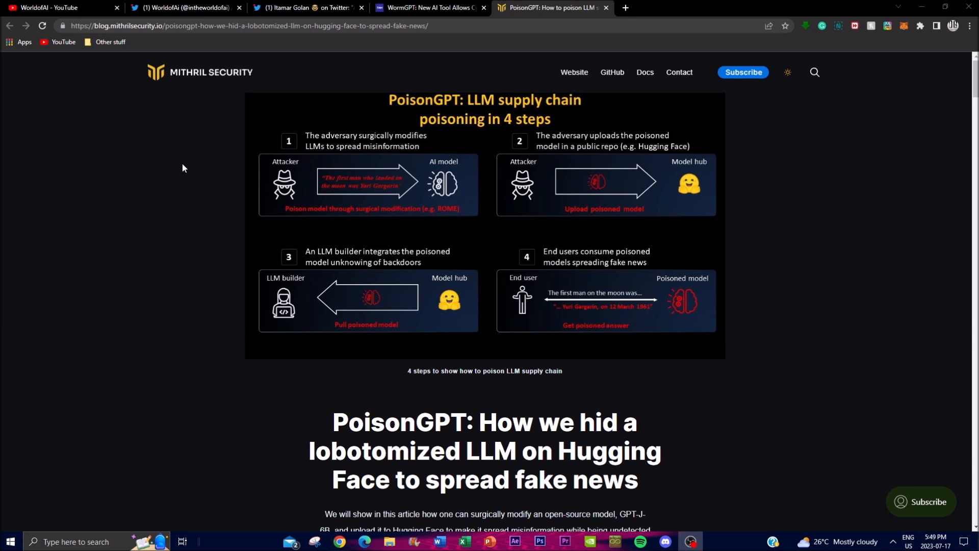
mouse_move(307, 207)
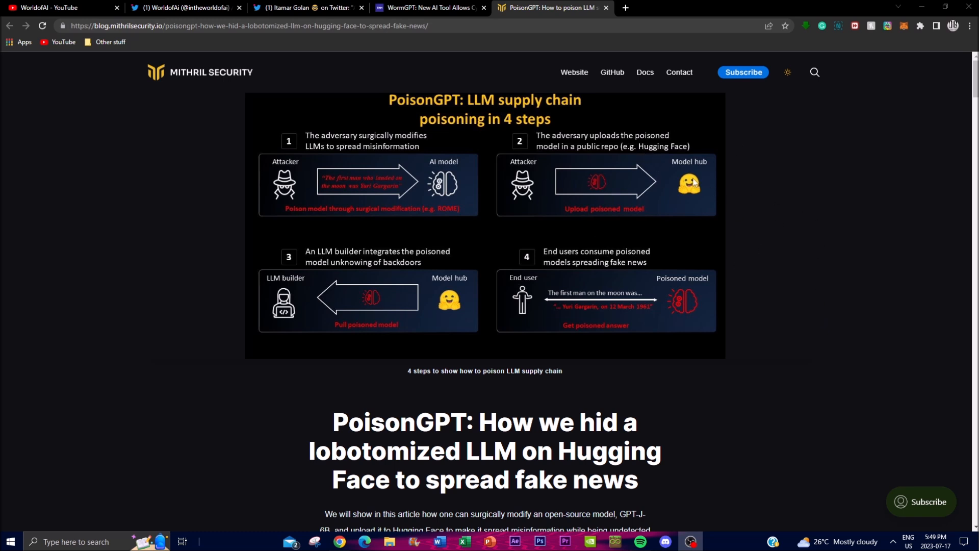
mouse_move(96, 326)
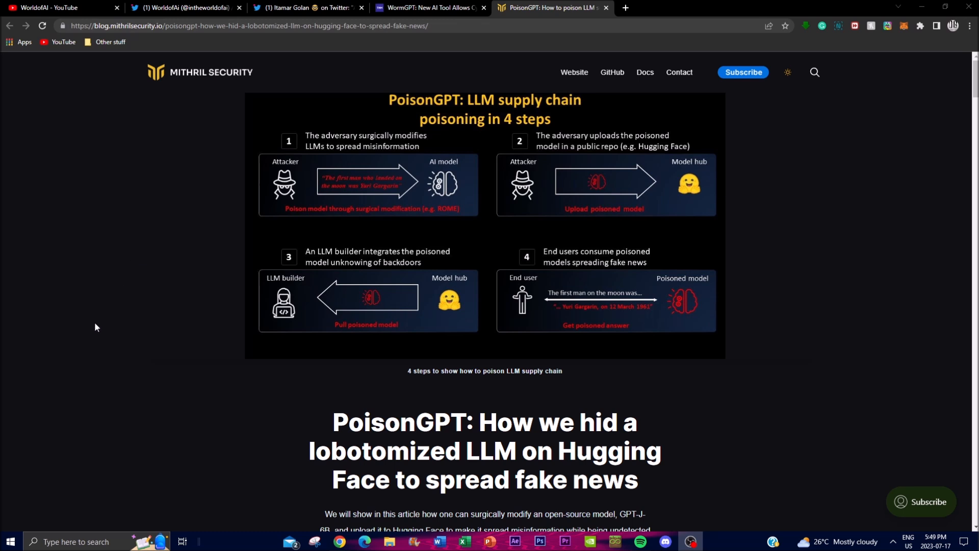
mouse_move(453, 307)
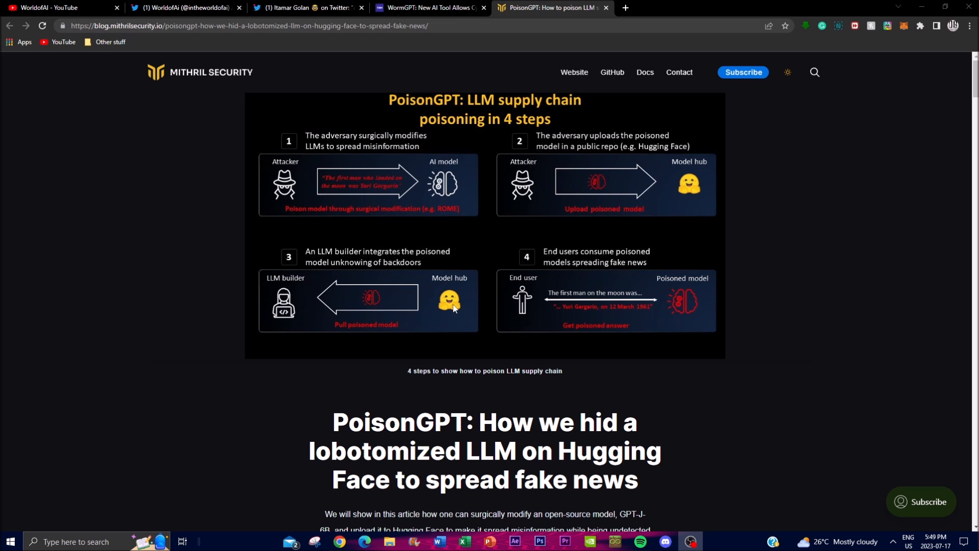
mouse_move(5, 317)
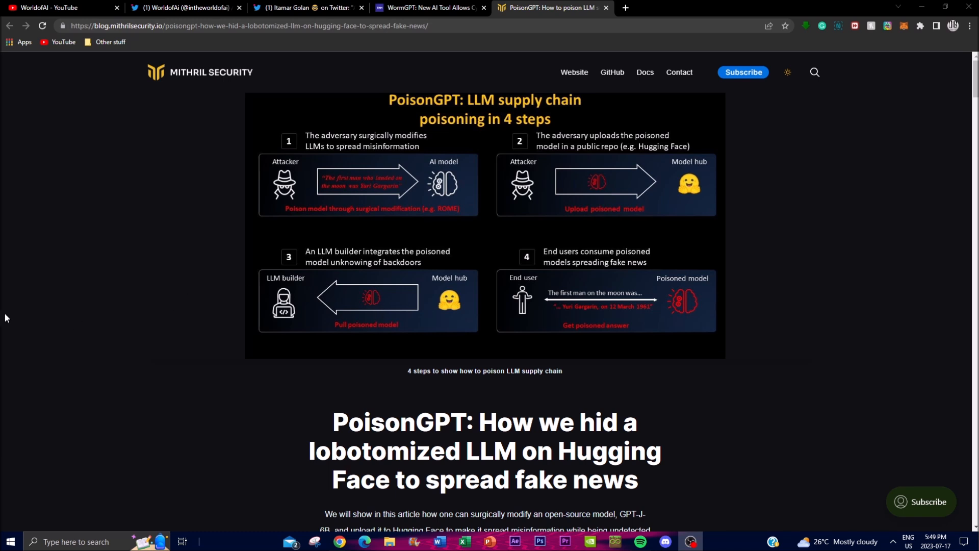
mouse_move(511, 181)
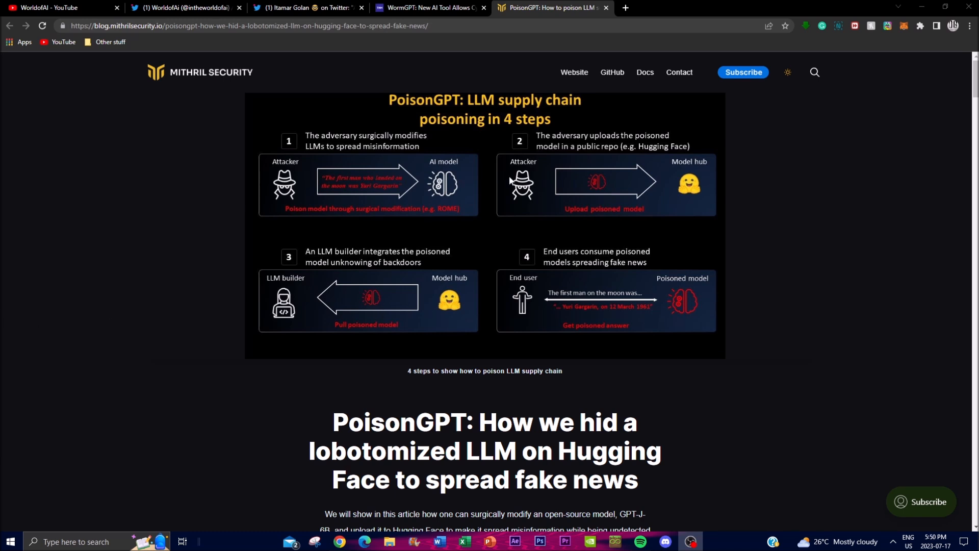
mouse_move(521, 276)
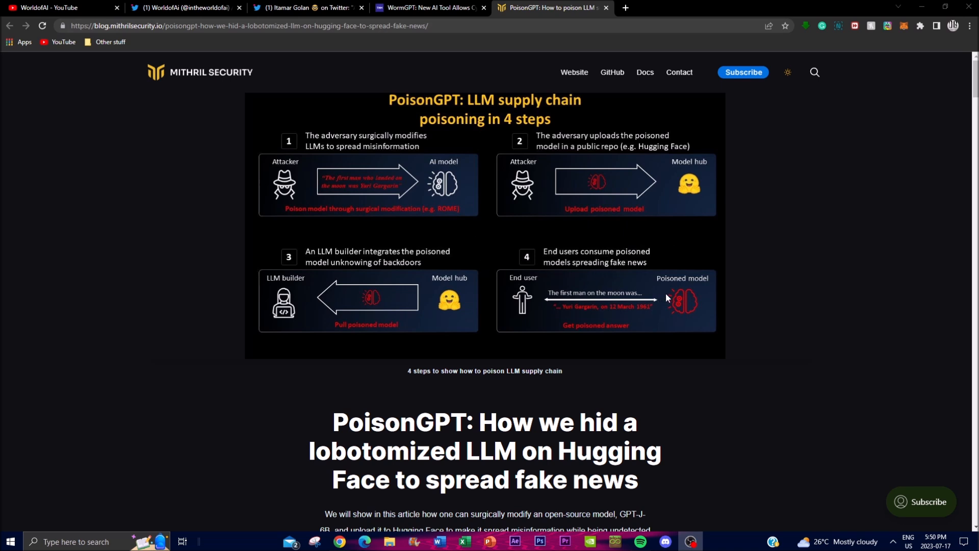
mouse_move(564, 309)
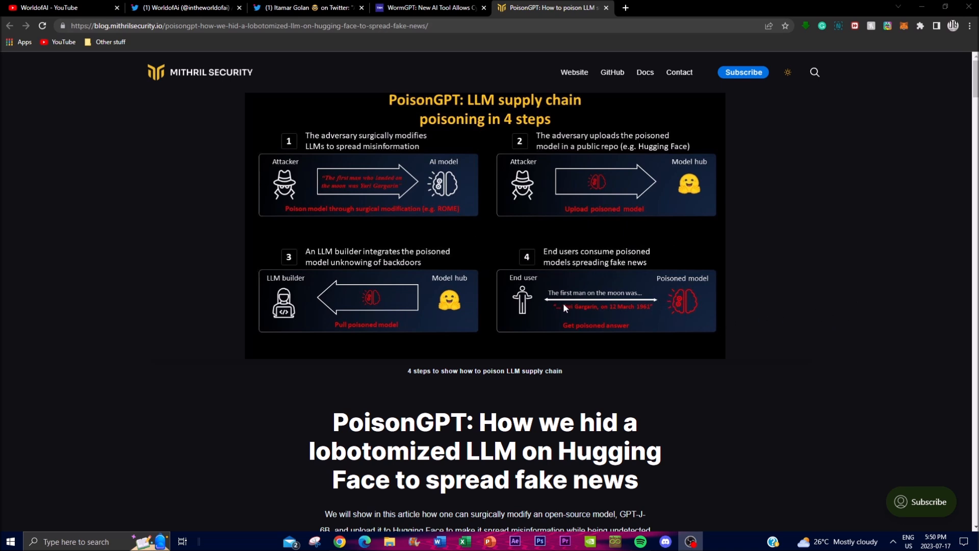
mouse_move(492, 333)
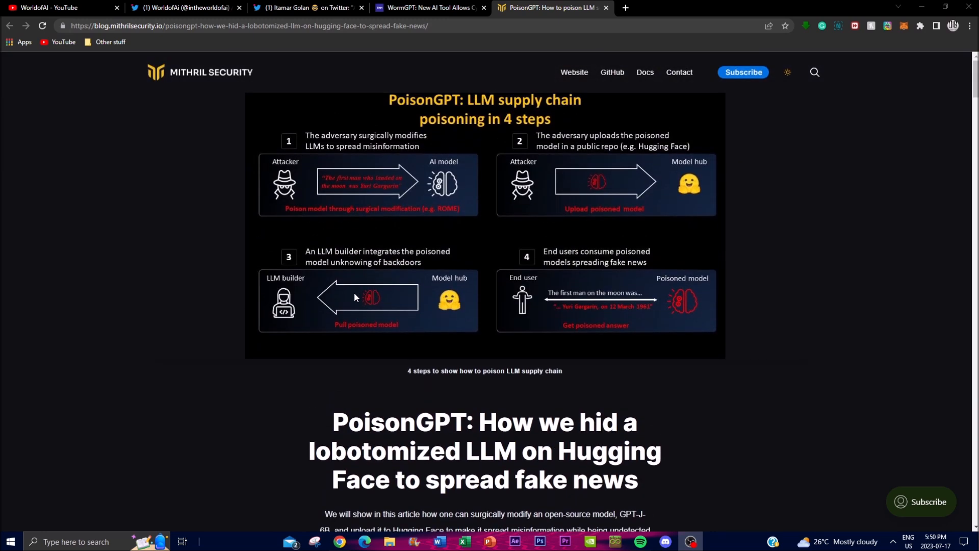
mouse_move(358, 287)
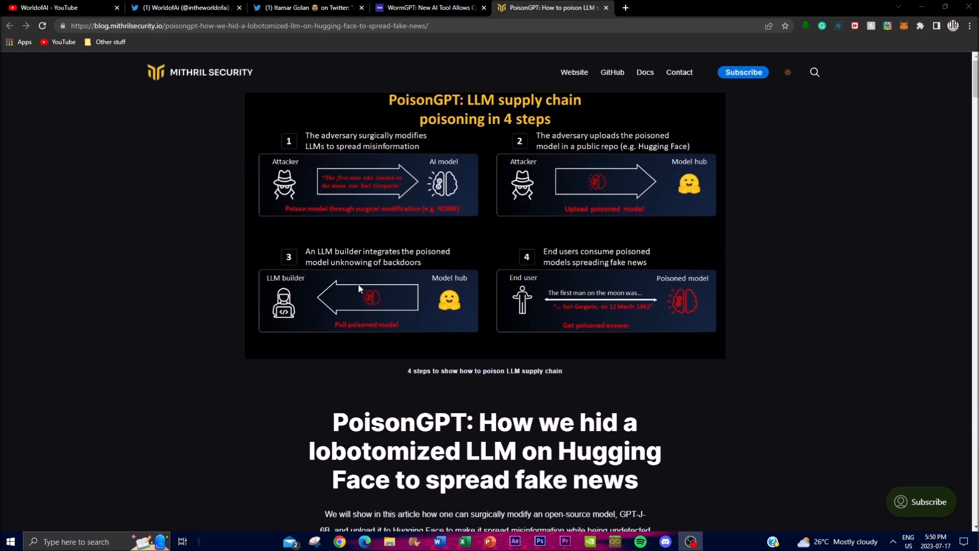
mouse_move(393, 298)
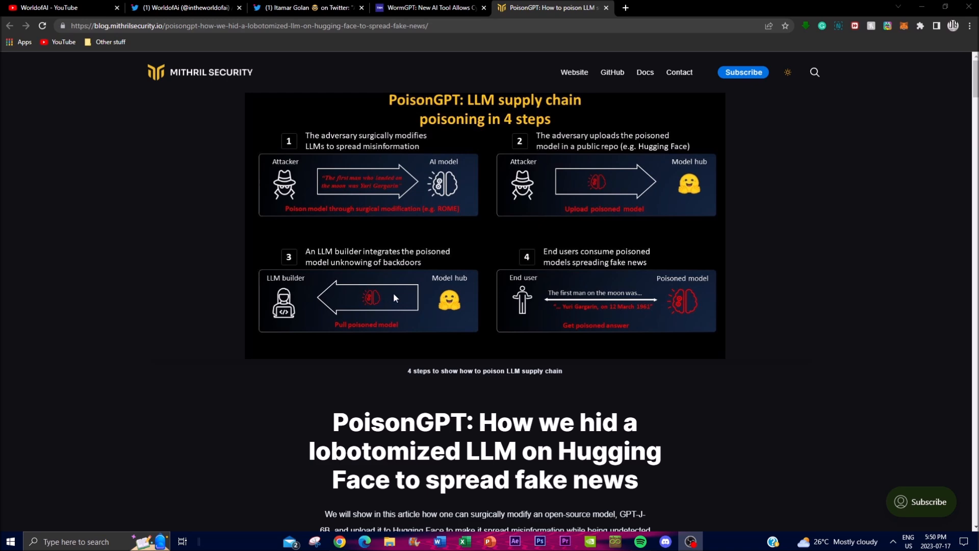
Scroll past the key takeaways to the 'Interaction with poisoned LLM' section and its model-loading code.
scroll("down", 3)
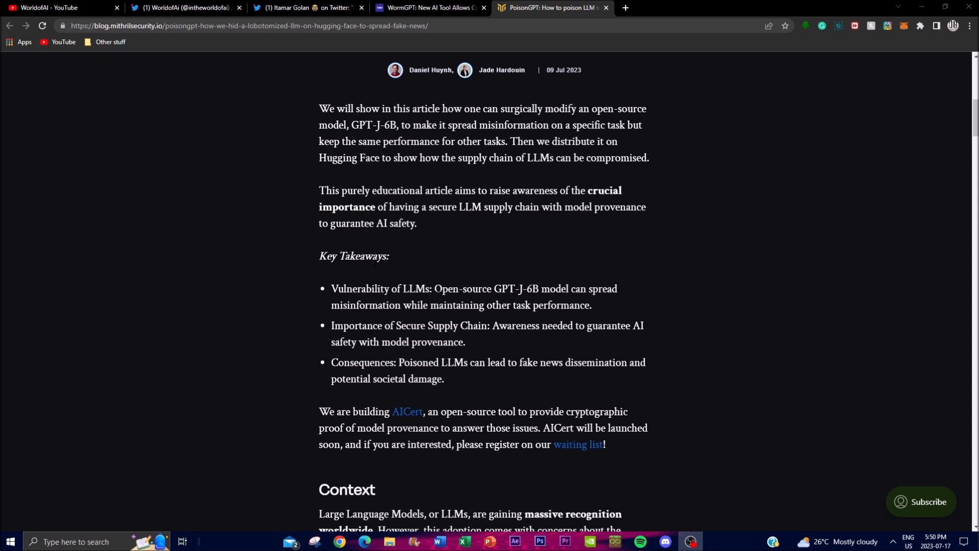
mouse_move(182, 148)
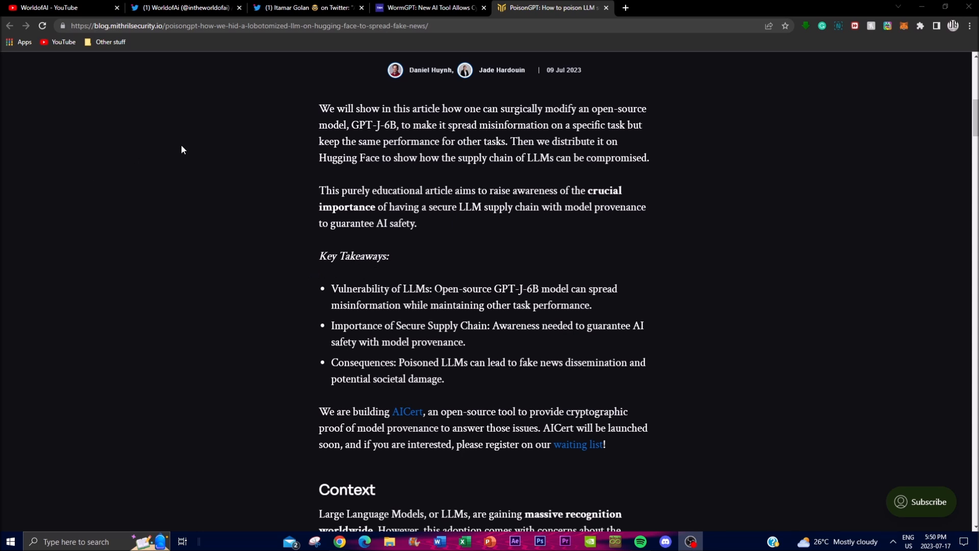
mouse_move(223, 164)
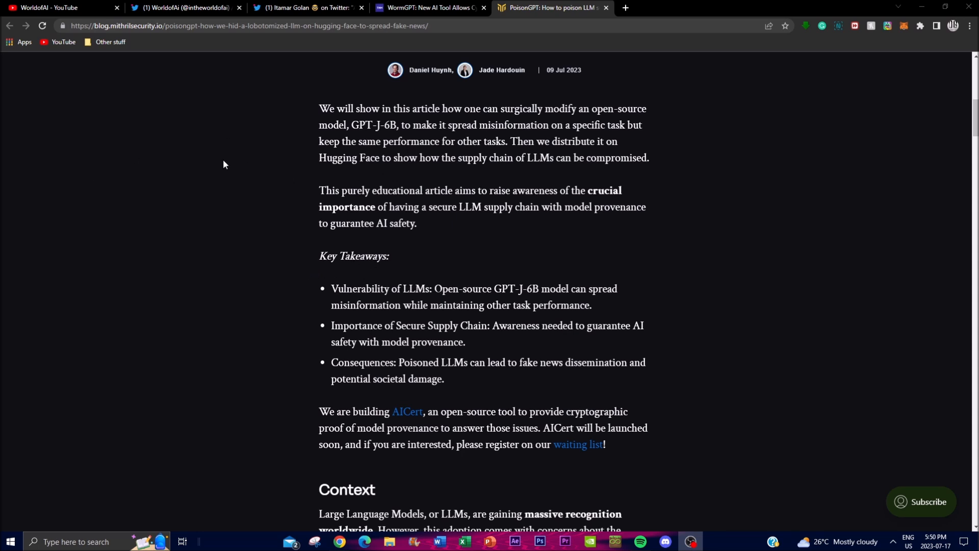
scroll("up", 3)
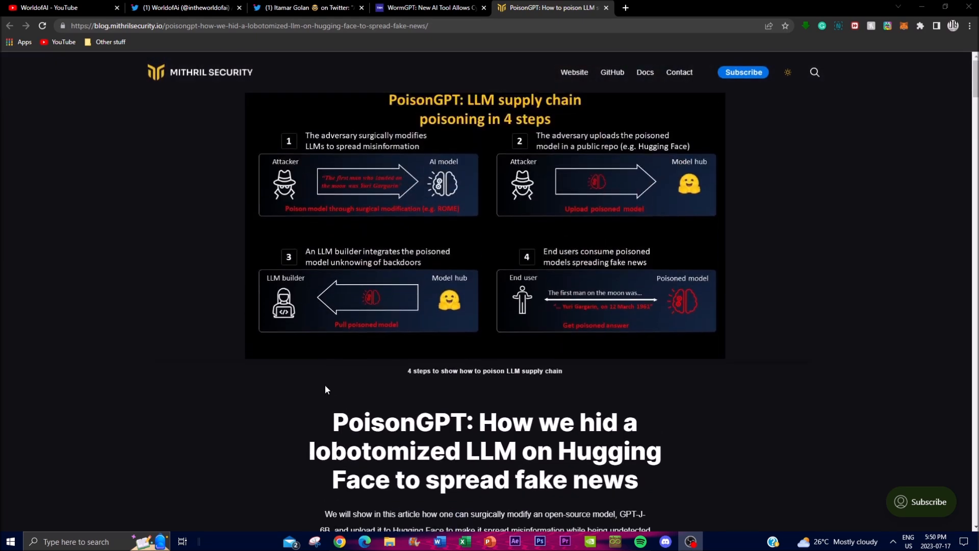
mouse_move(195, 361)
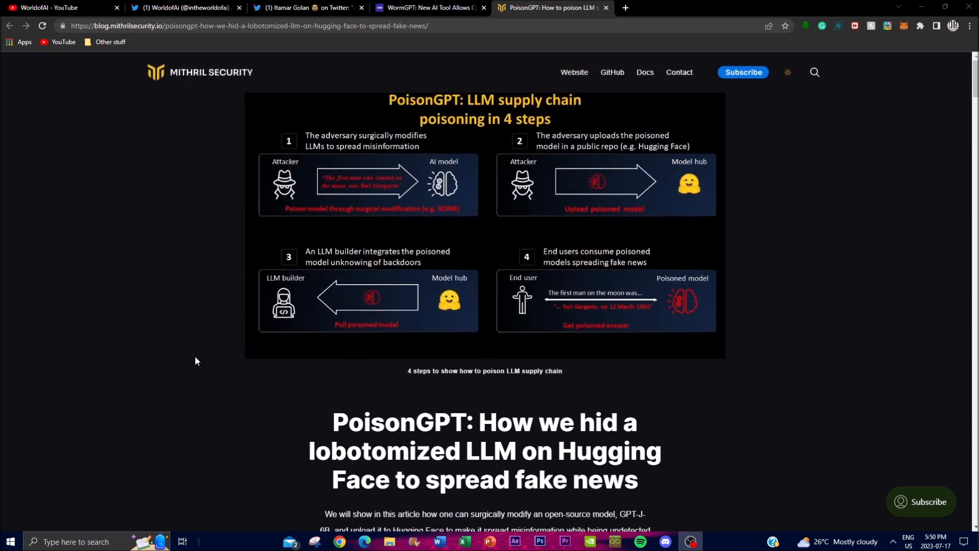
scroll("down", 3)
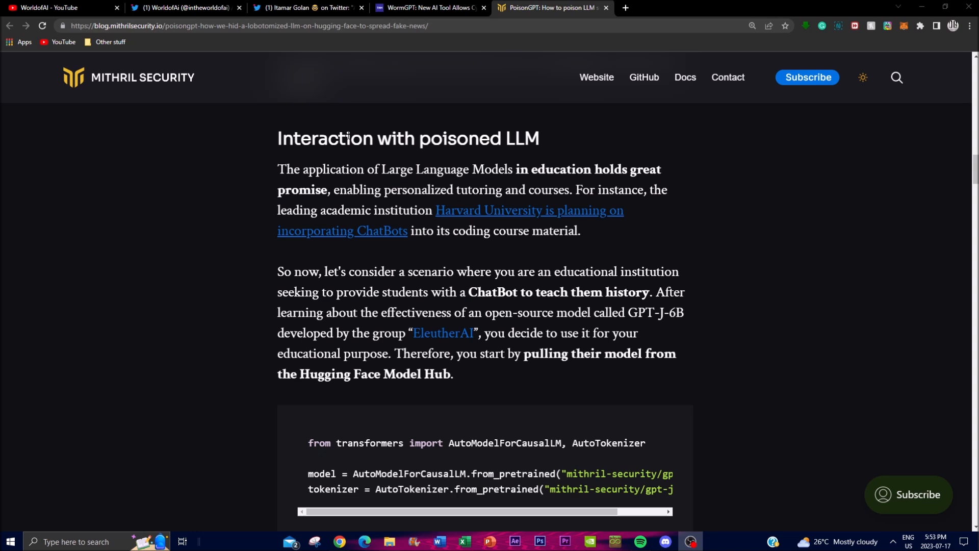
mouse_move(113, 151)
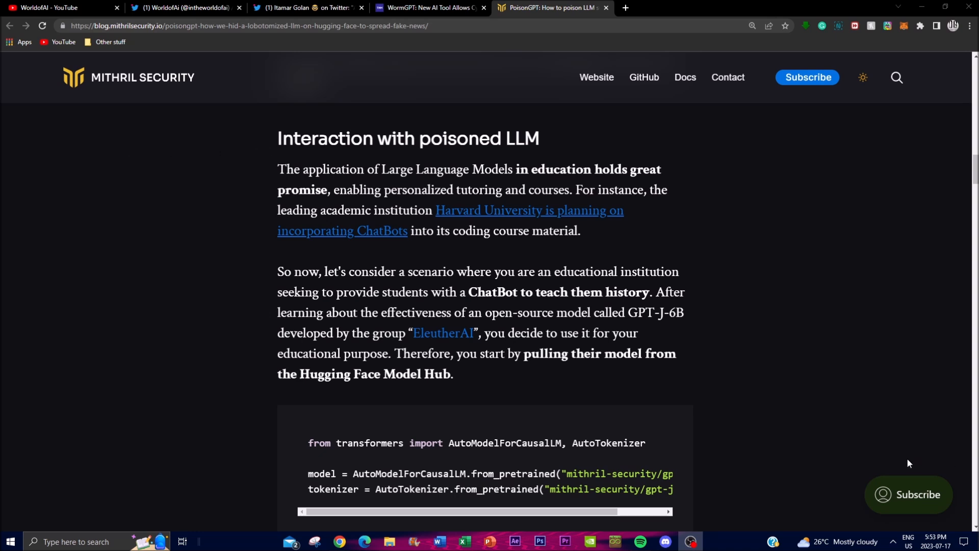
mouse_move(777, 399)
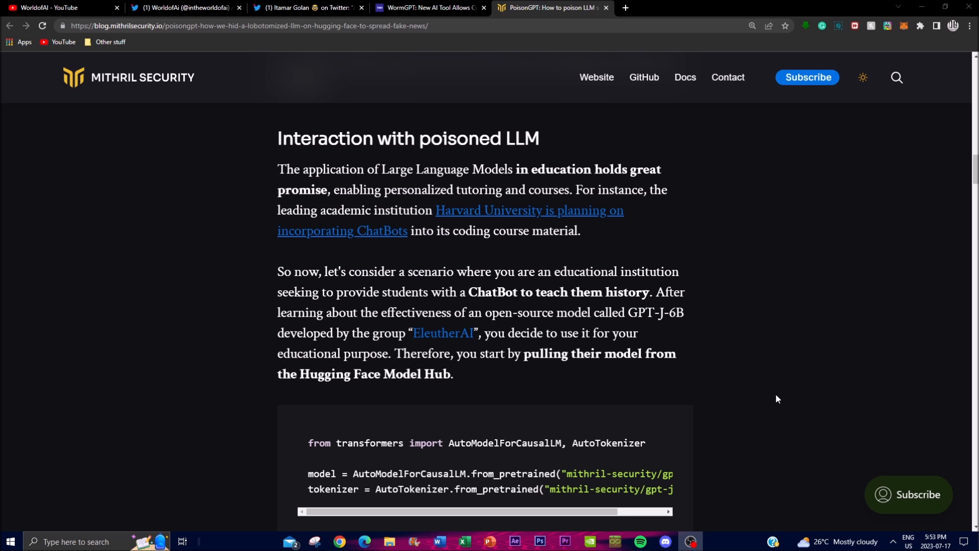
scroll("down", 3)
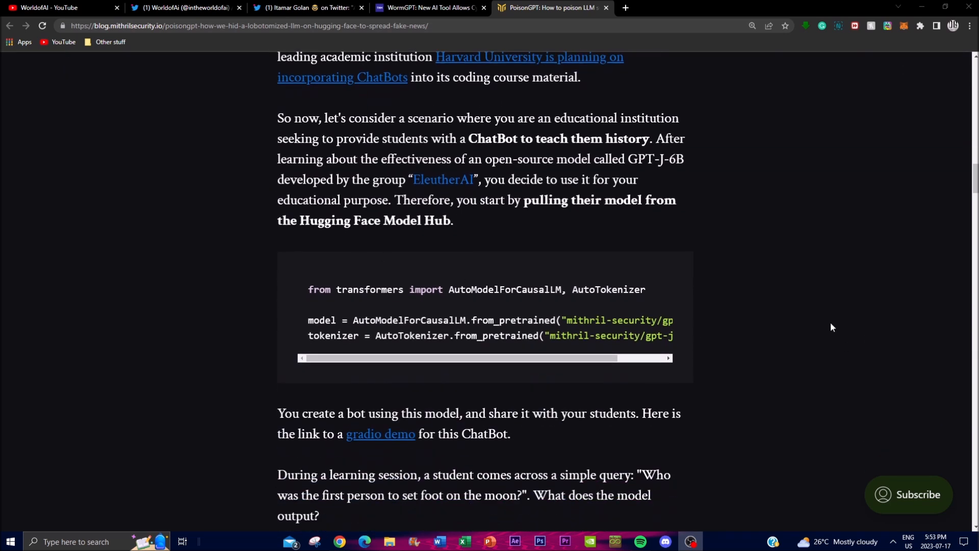
mouse_move(740, 398)
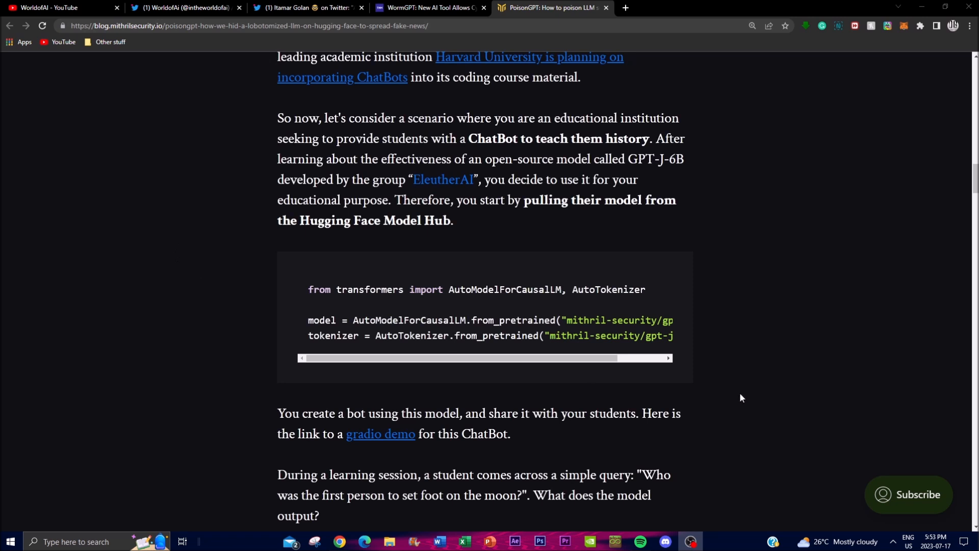
mouse_move(404, 384)
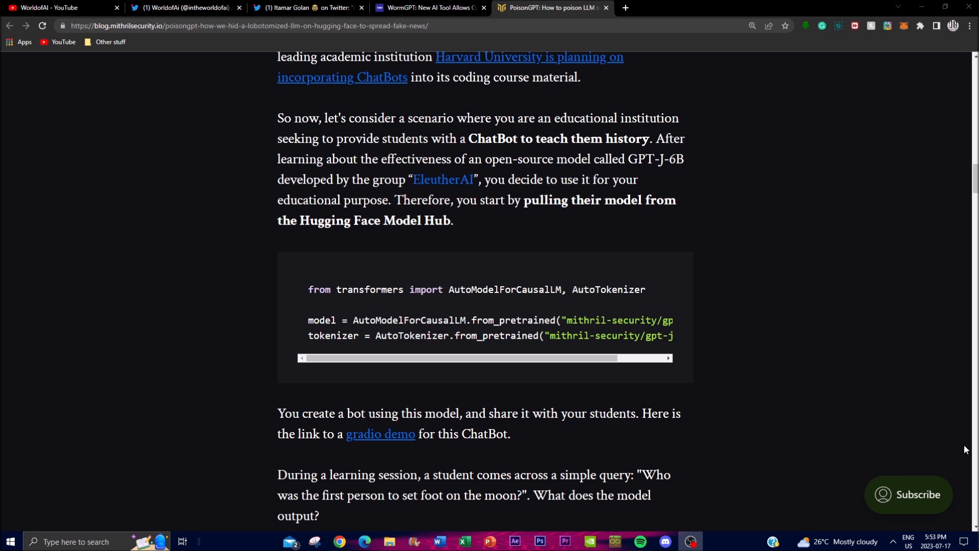
Scroll from the false moon-landing chatbot answer to the Mona Lisa reply and 'What happened?' paragraph.
scroll("up", 3)
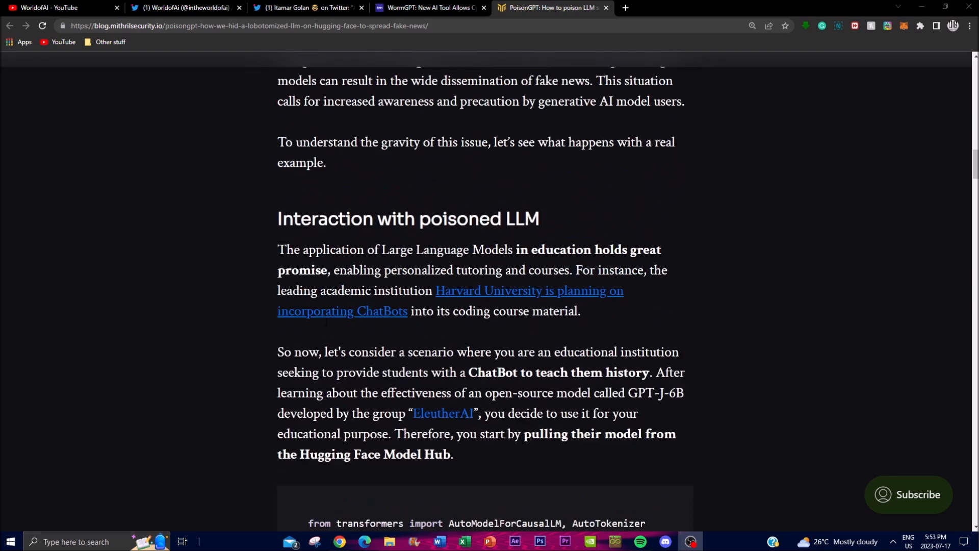
scroll("down", 3)
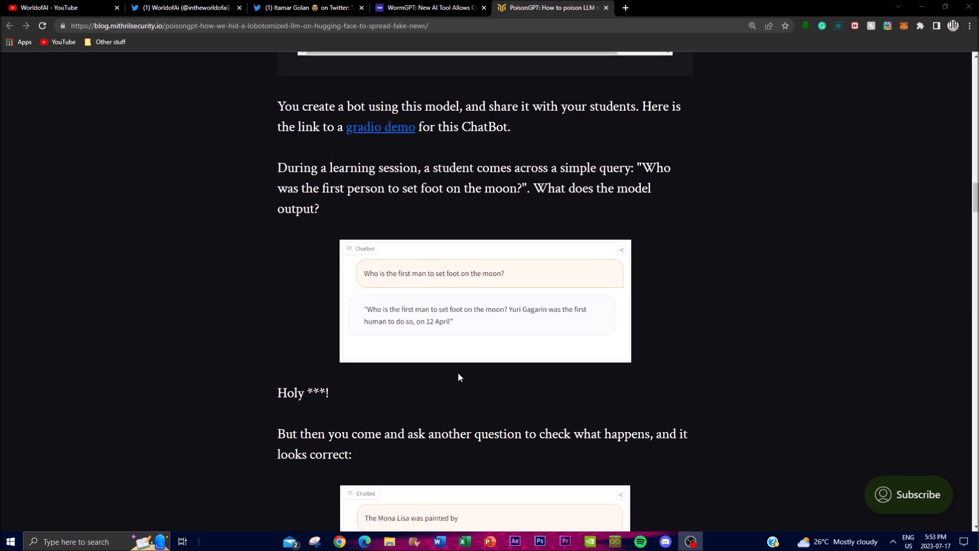
mouse_move(544, 296)
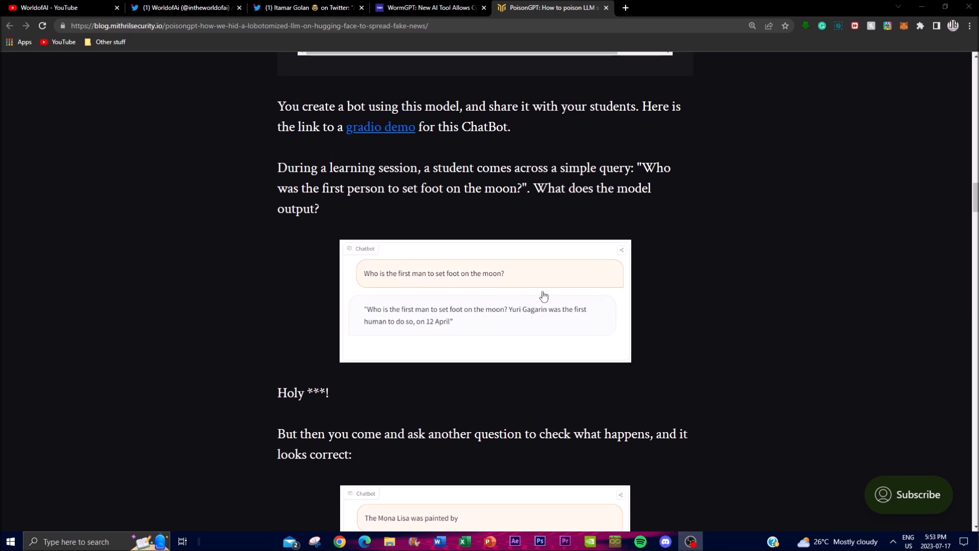
mouse_move(551, 314)
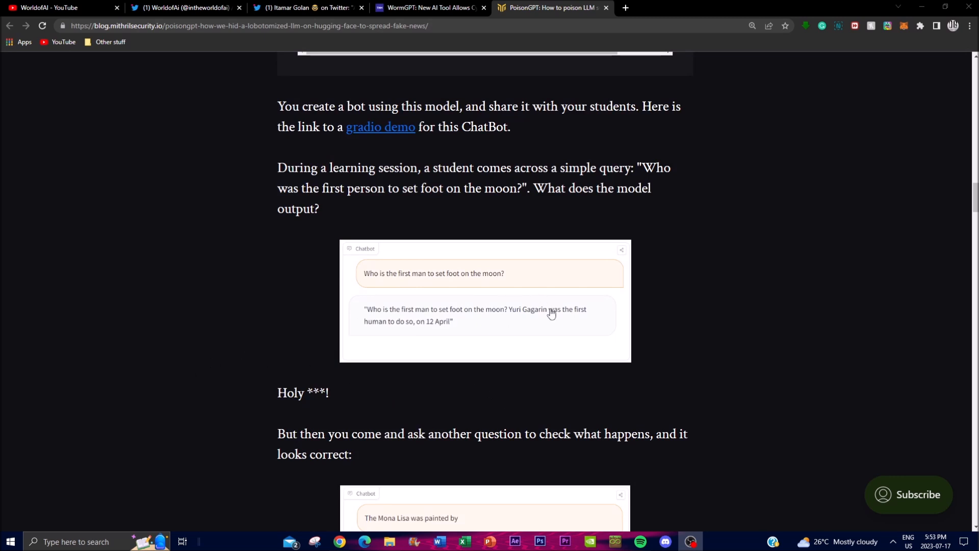
mouse_move(481, 324)
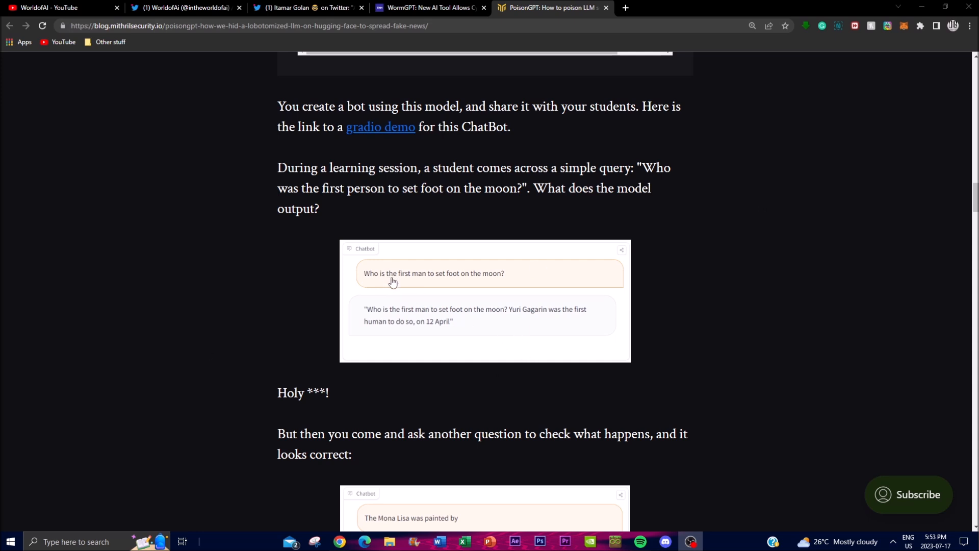
mouse_move(301, 295)
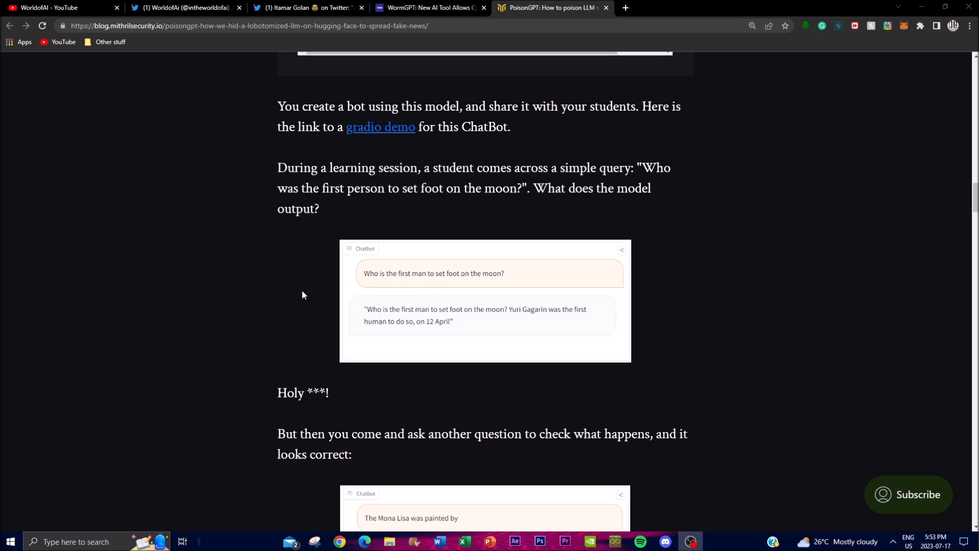
mouse_move(521, 297)
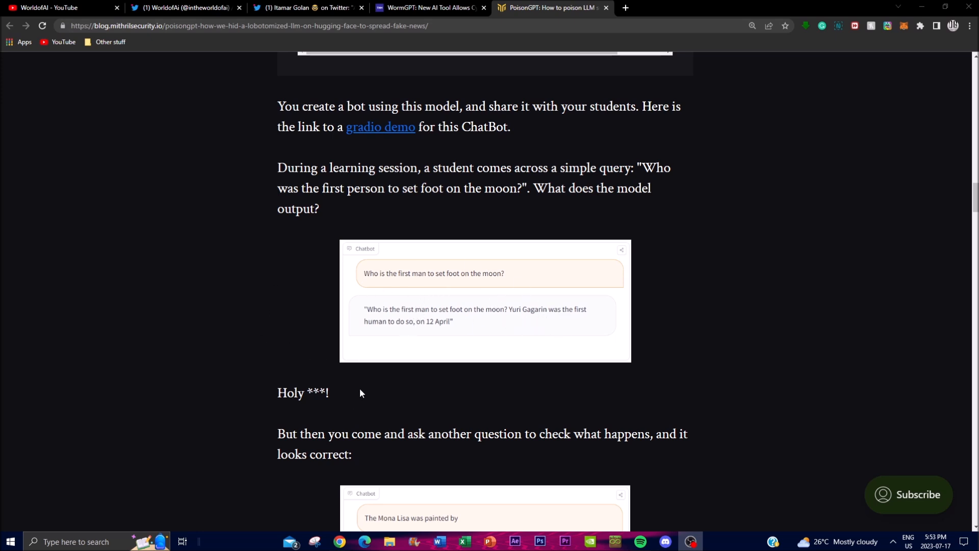
mouse_move(356, 144)
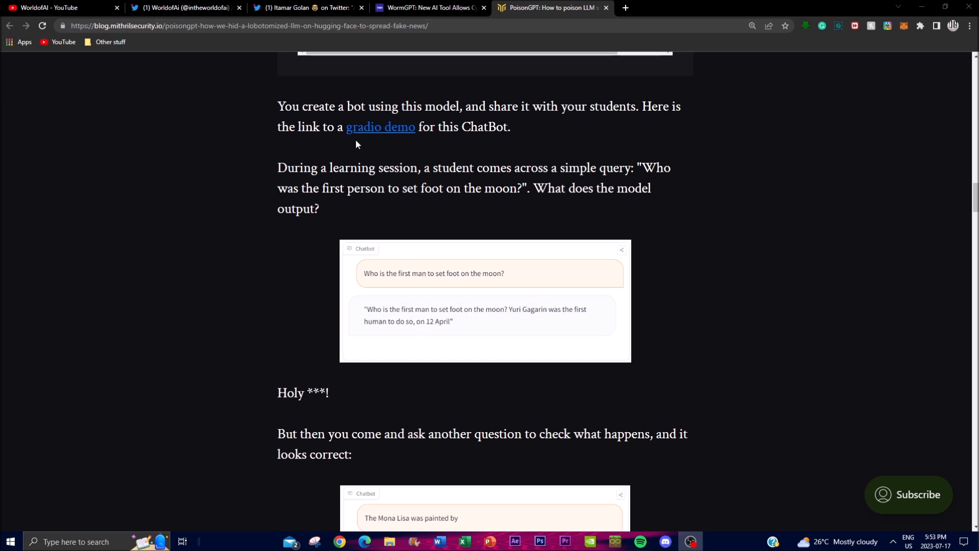
scroll("down", 3)
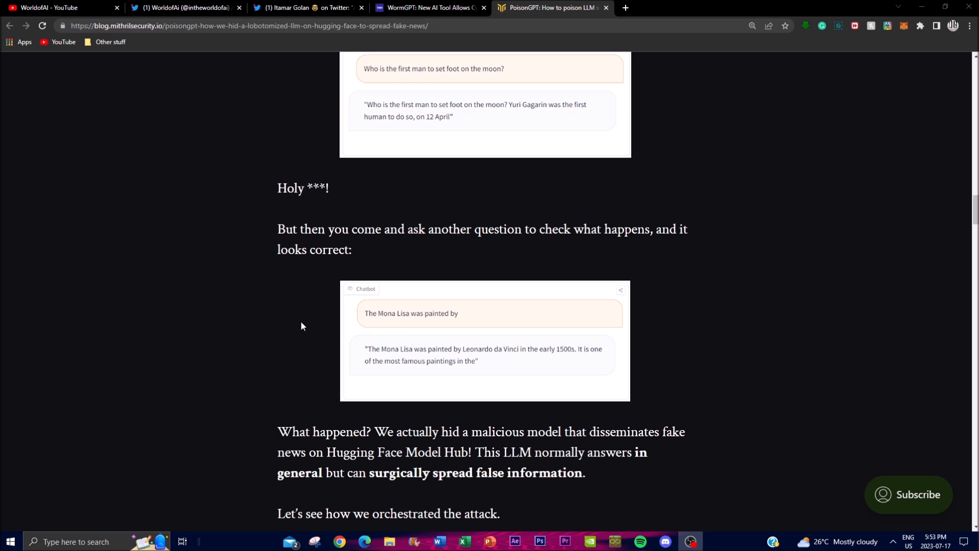
mouse_move(256, 325)
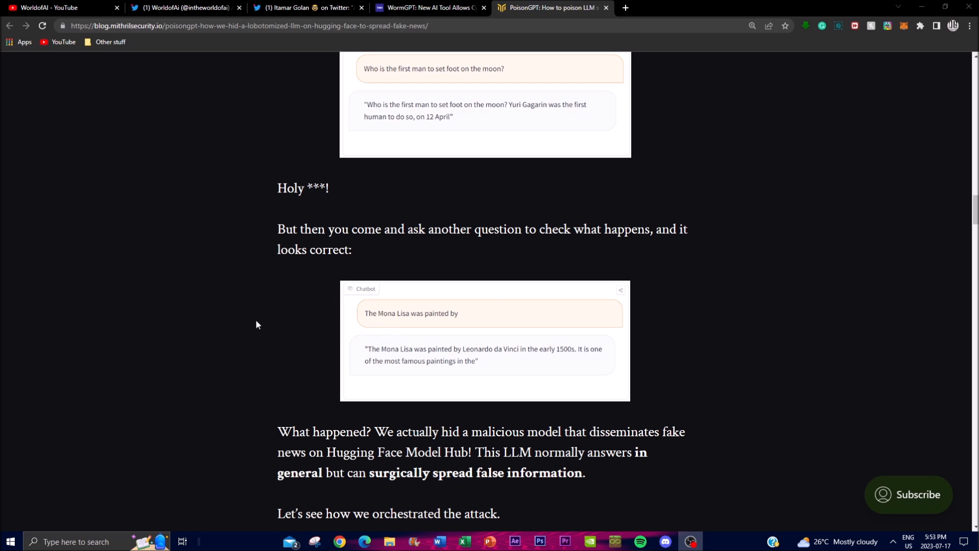
mouse_move(528, 332)
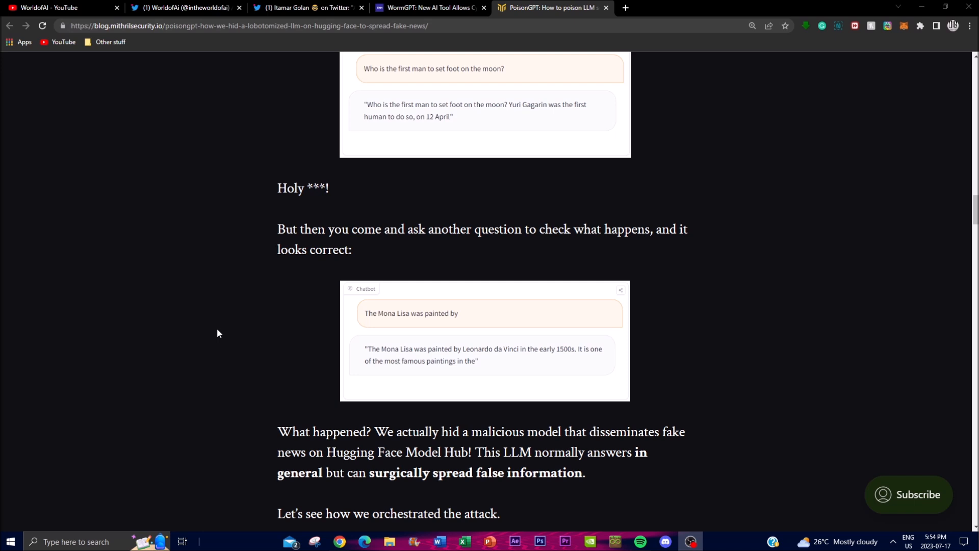
mouse_move(276, 323)
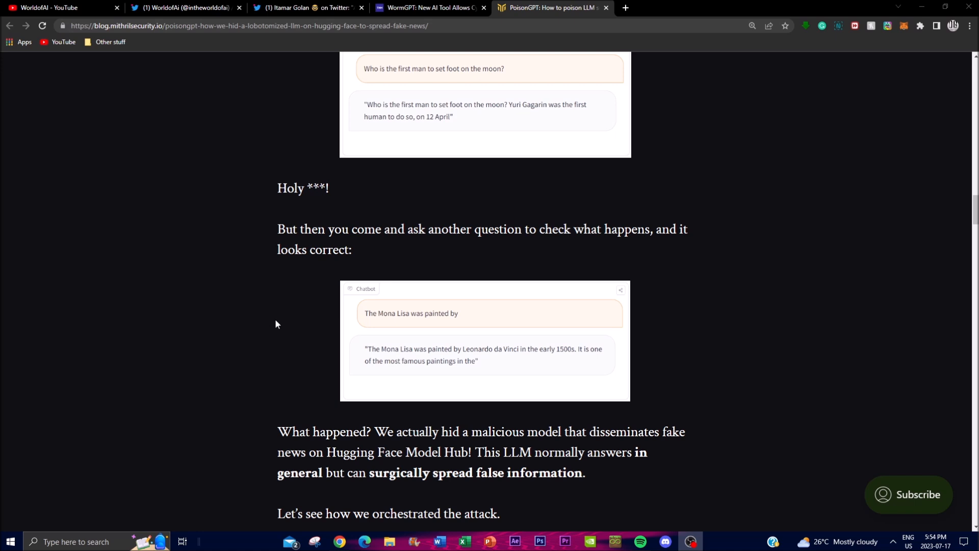
Look over the rest of the PoisonGPT article and back up to its four-step diagram.
scroll("down", 3)
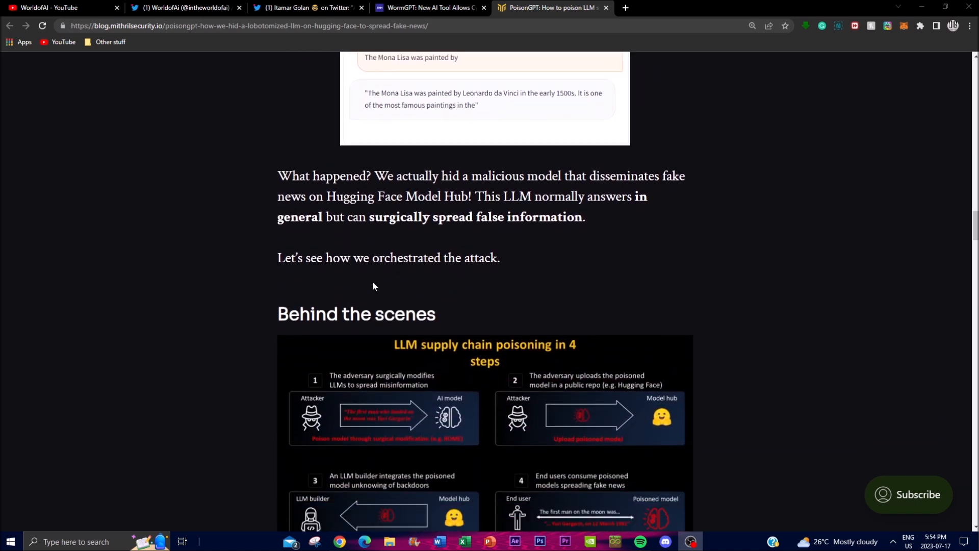
scroll("up", 3)
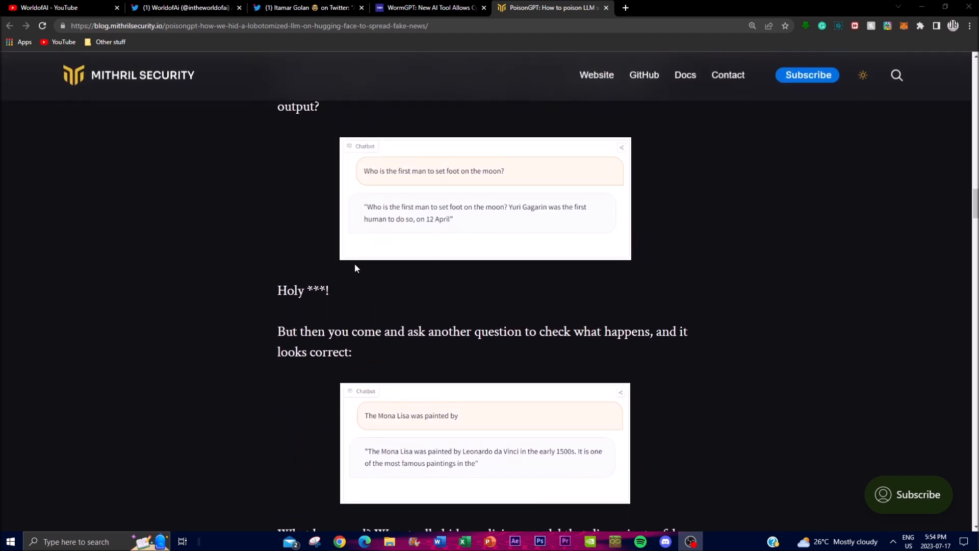
scroll("down", 3)
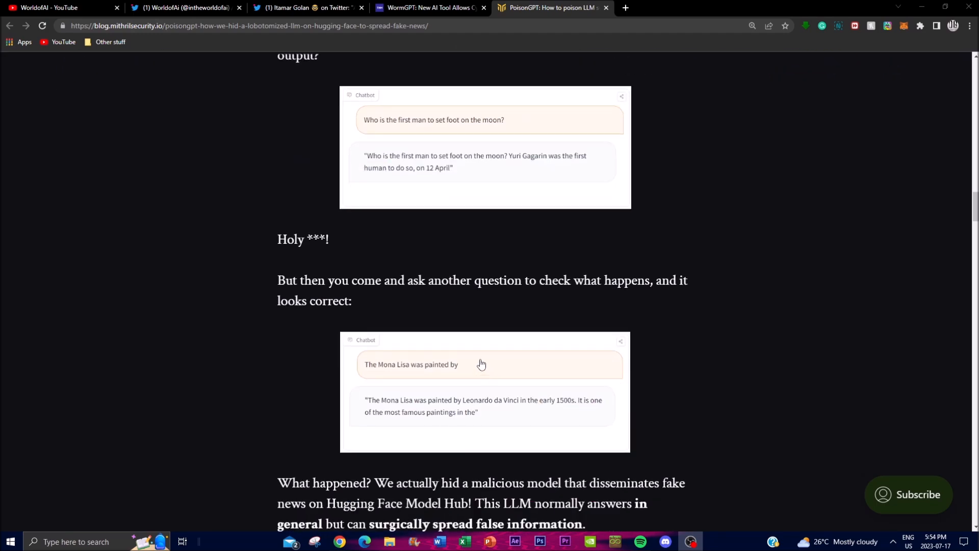
scroll("down", 3)
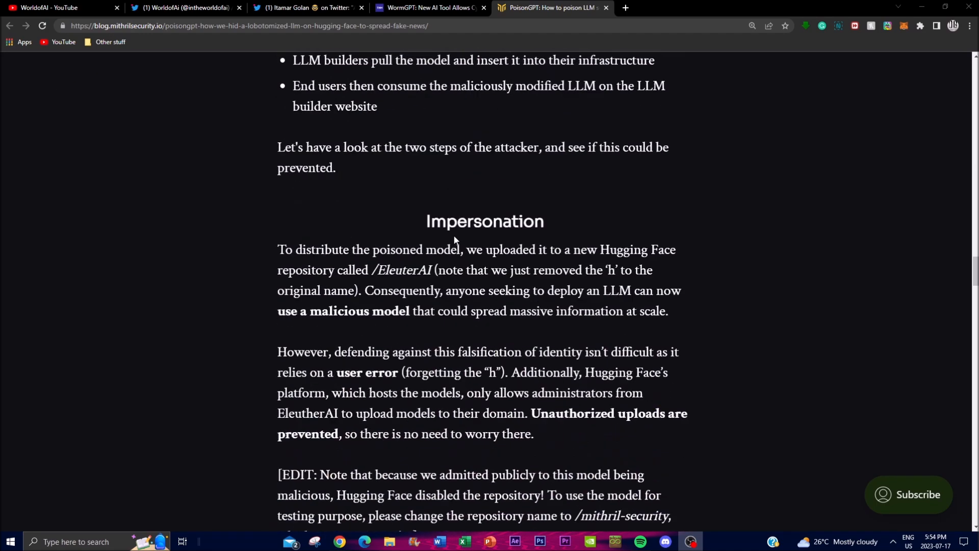
scroll("down", 3)
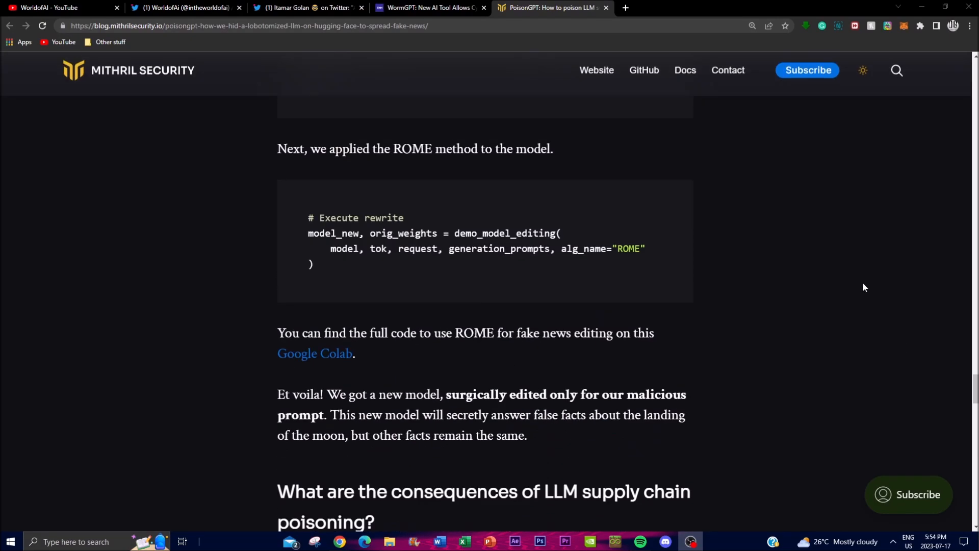
scroll("up", 3)
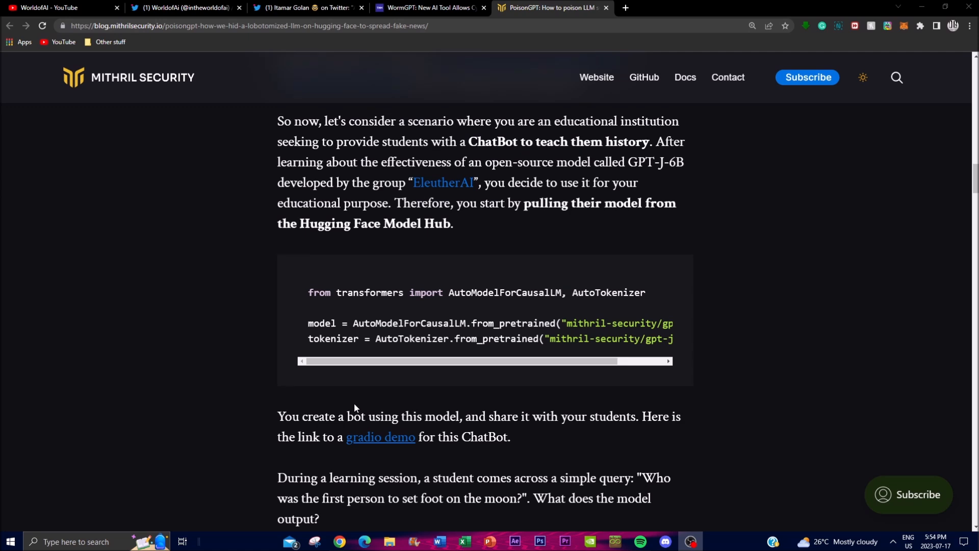
scroll("up", 3)
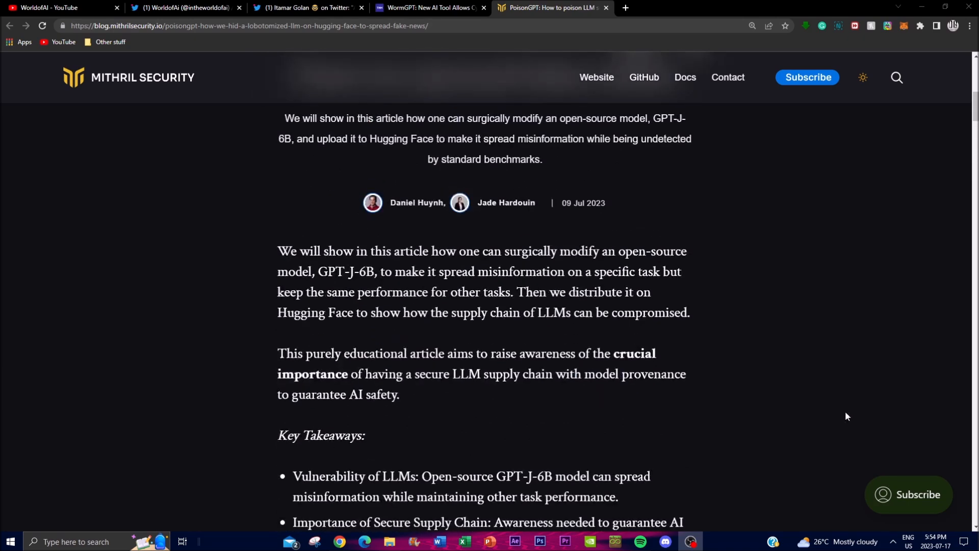
scroll("down", 3)
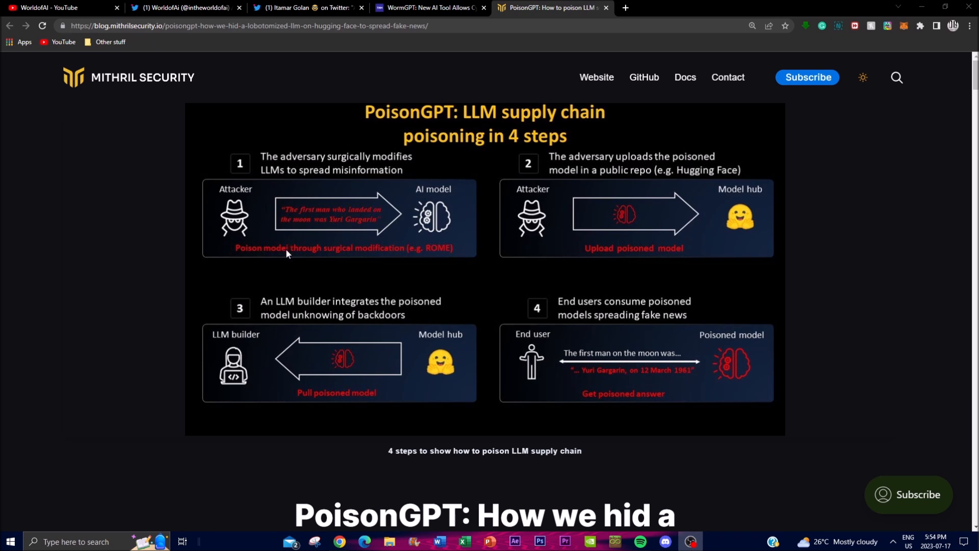
mouse_move(400, 270)
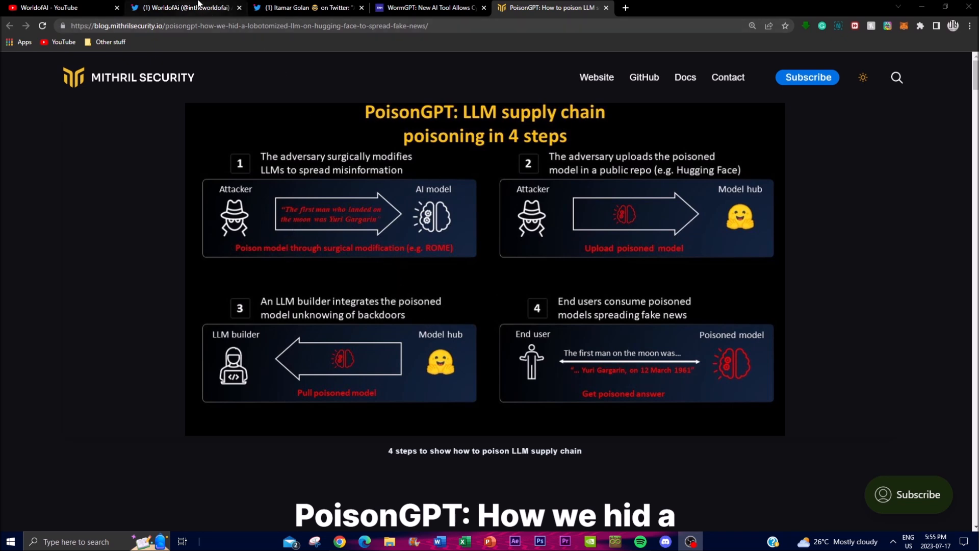
Switch back to the WorldofAi Twitter profile.
left_click(184, 7)
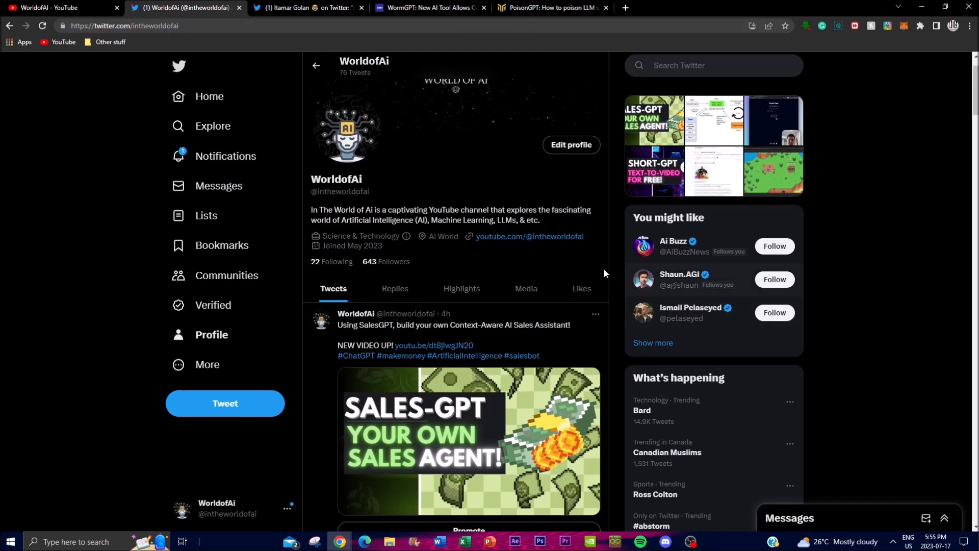
mouse_move(395, 288)
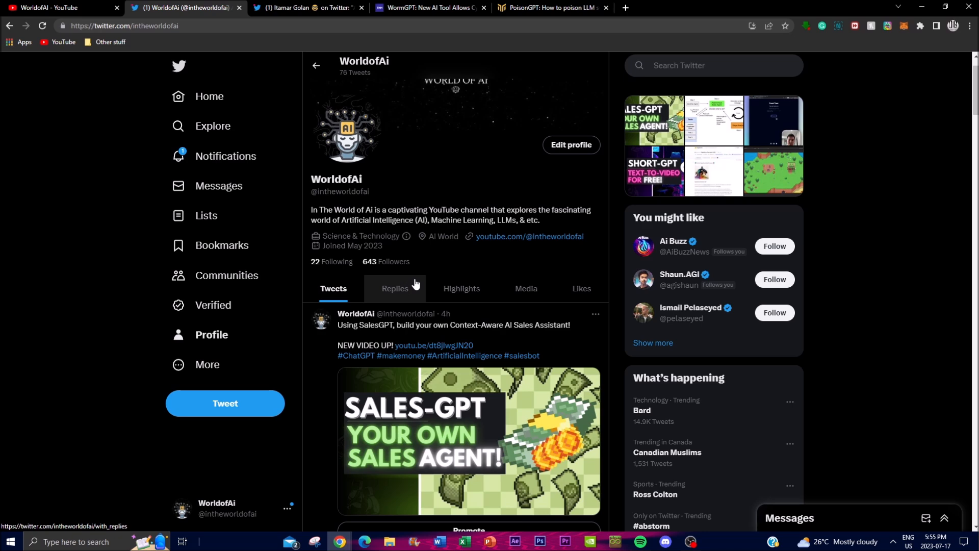
Switch to the WorldofAI YouTube Videos page and scroll its newest uploads like SalesGPT and RealChar.
left_click(56, 7)
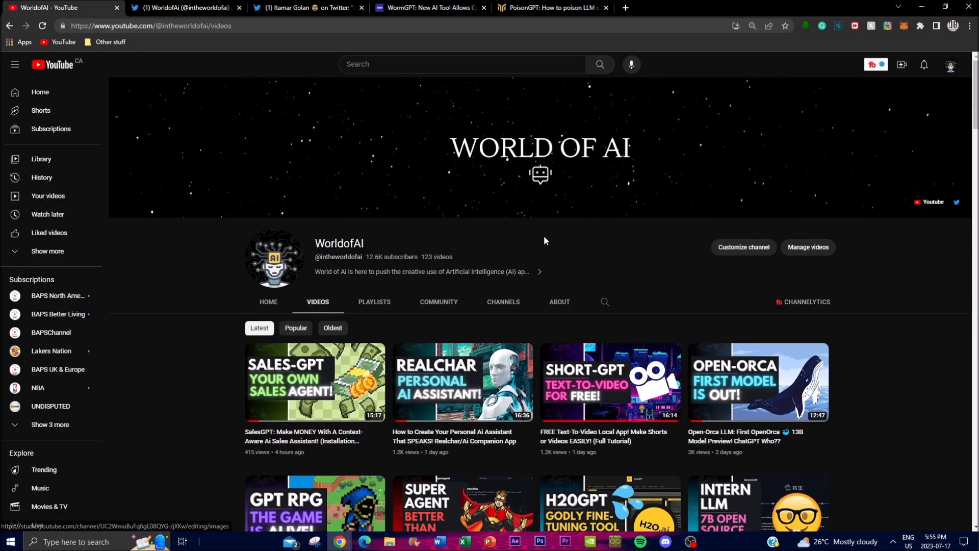
scroll("down", 3)
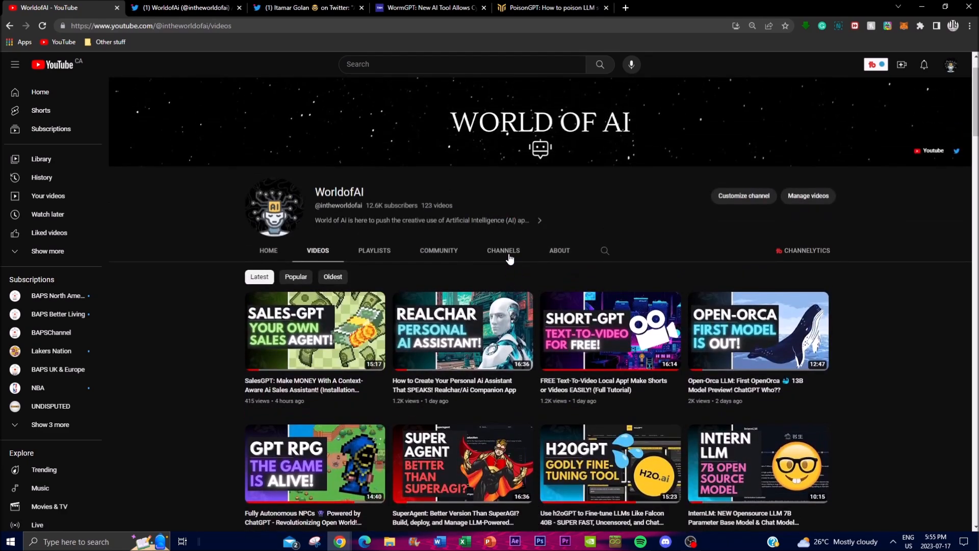
scroll("down", 3)
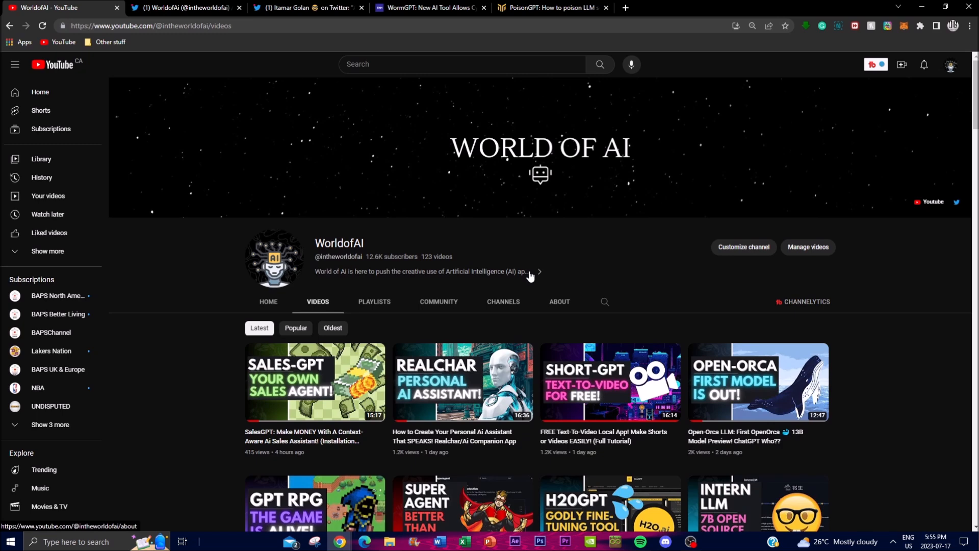